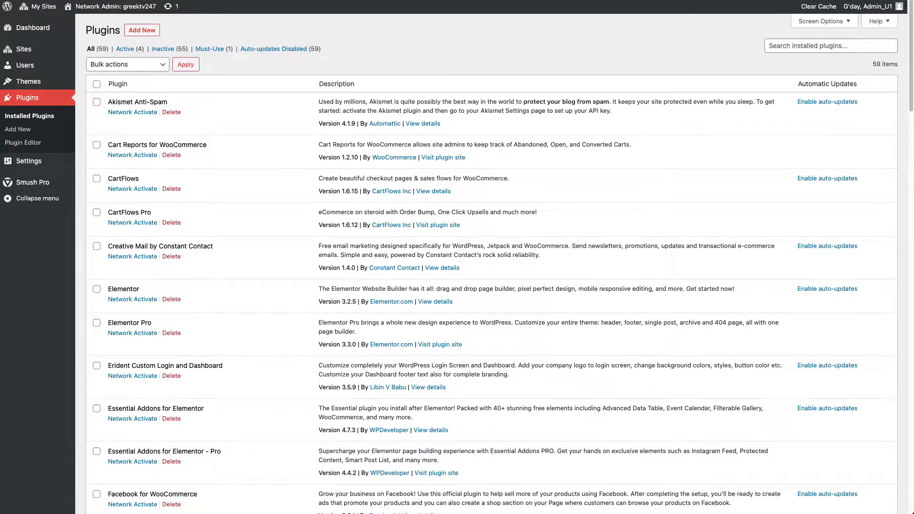
# - From the network plugins list, go to Add New and switch to uploading a plugin zip
pyautogui.click(41, 7)
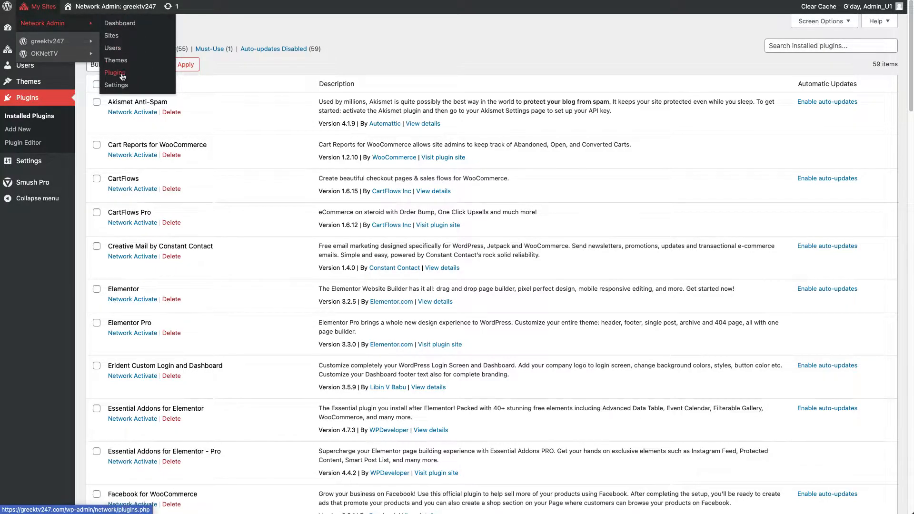
pyautogui.click(115, 72)
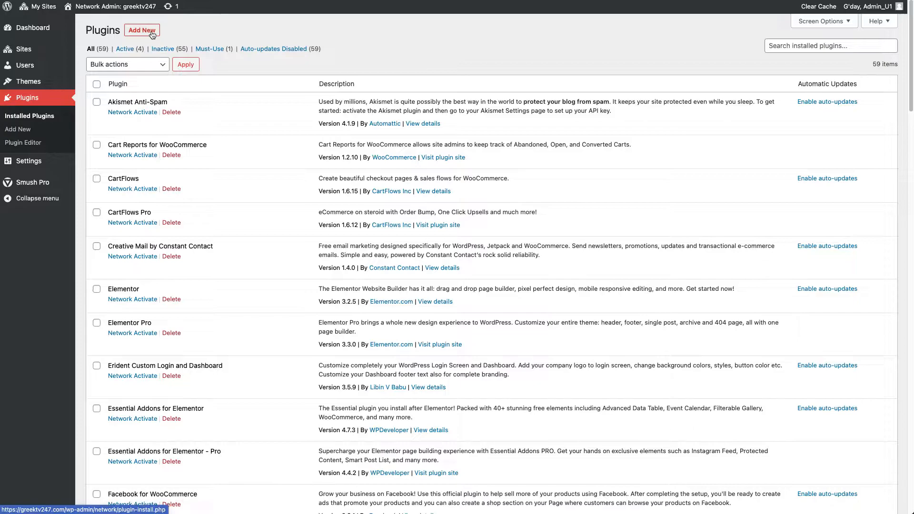
pyautogui.click(141, 29)
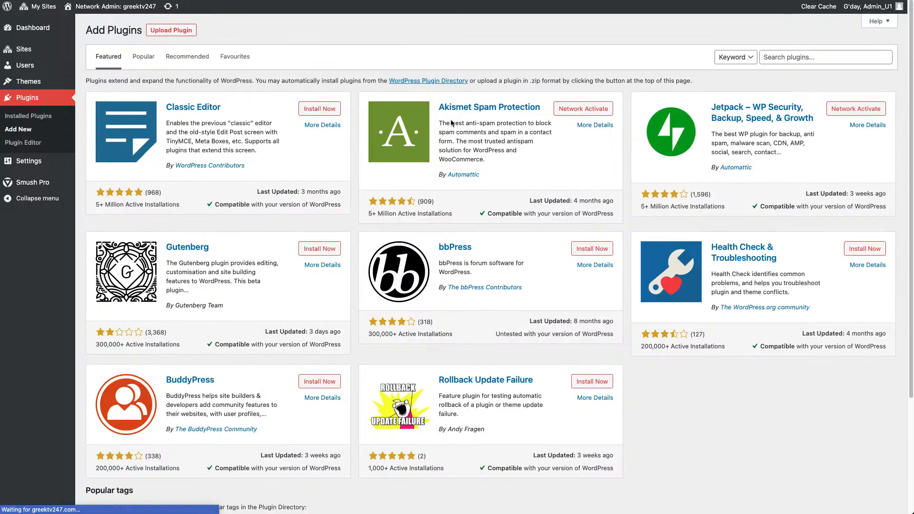
pyautogui.click(171, 29)
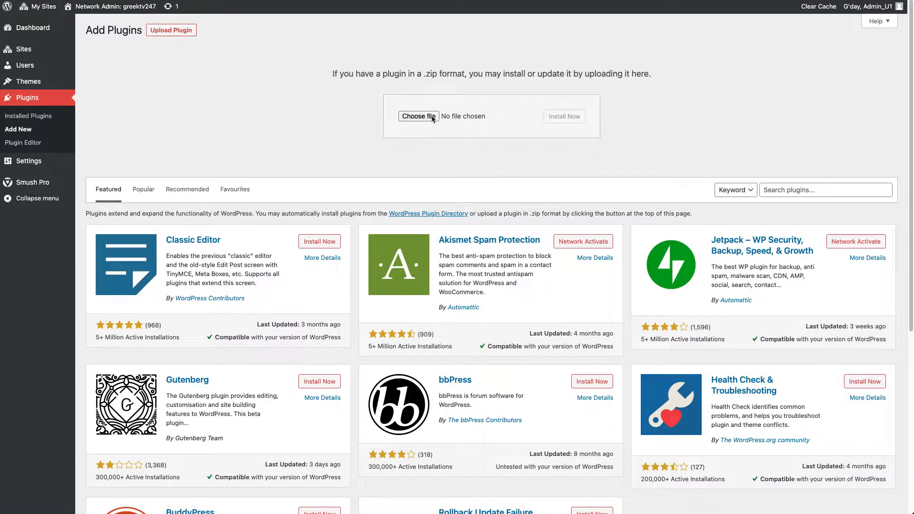
# - Choose the woocommerce-payments 2.6.0 zip from the extensions folder and install it
pyautogui.click(418, 116)
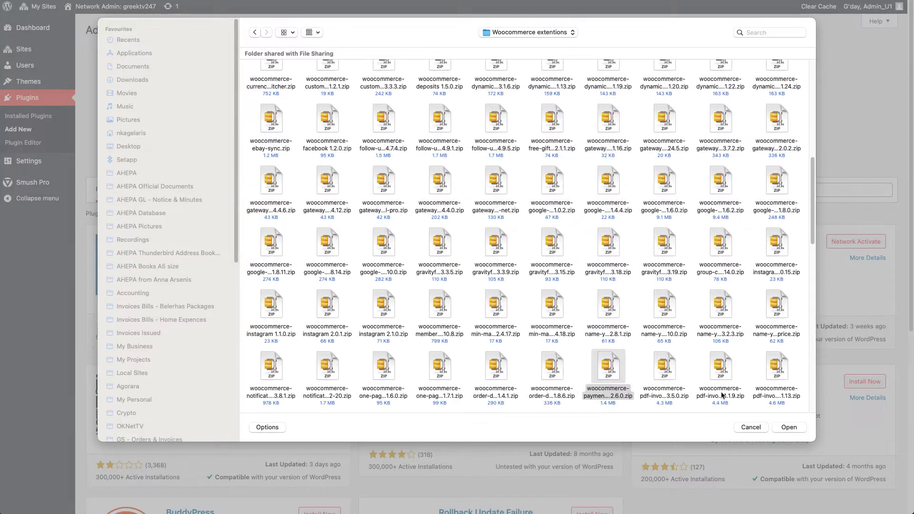
pyautogui.click(788, 428)
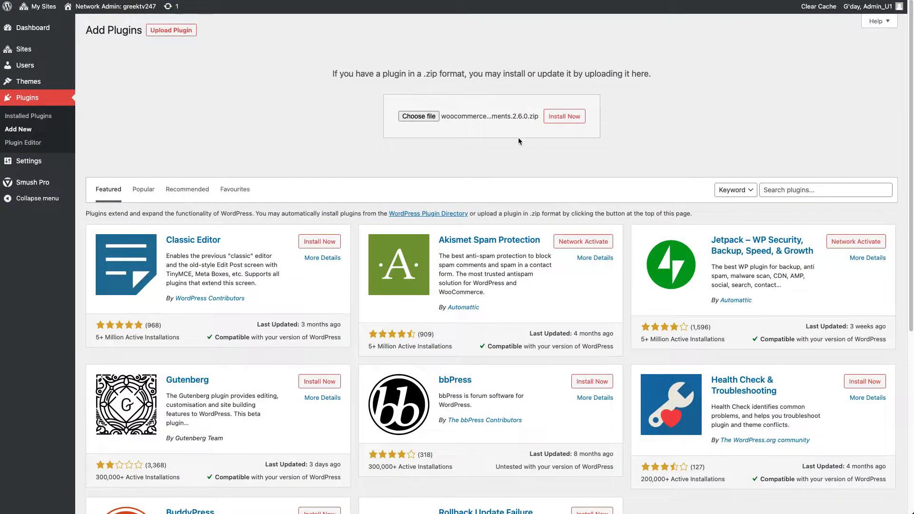
pyautogui.moveTo(688, 121)
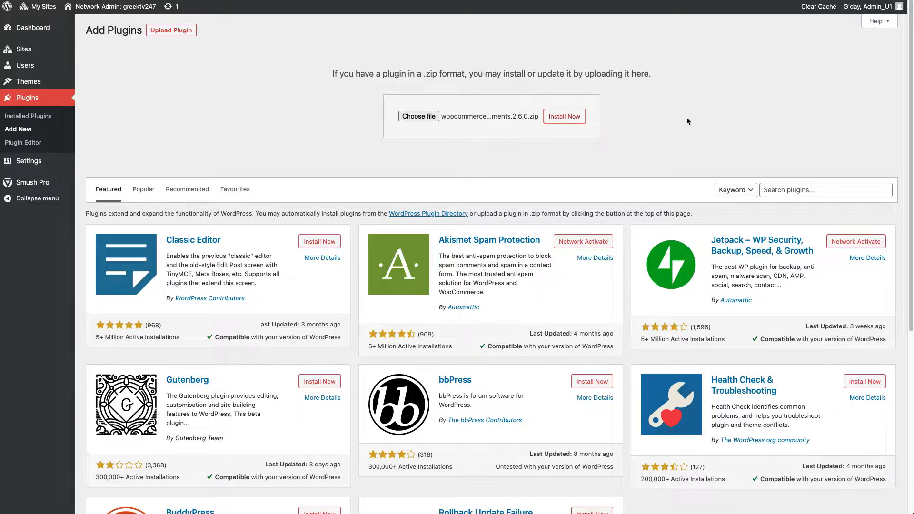
pyautogui.click(563, 116)
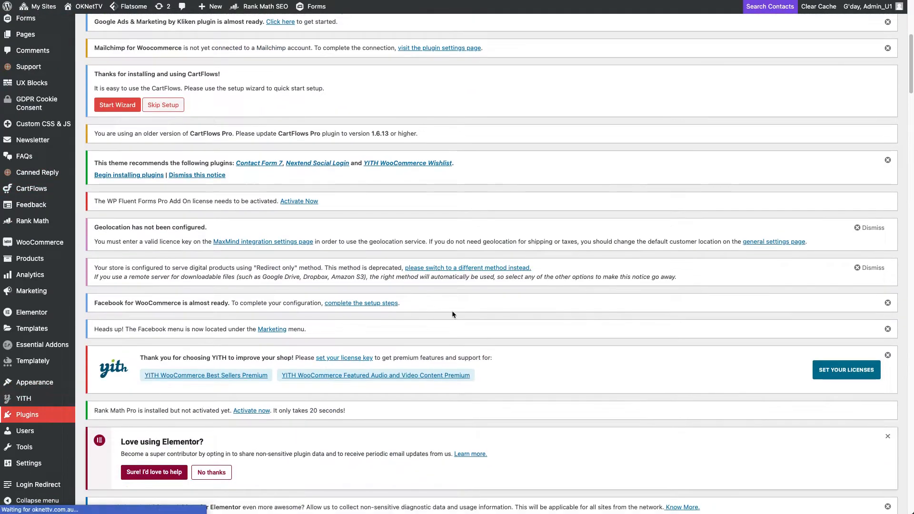
pyautogui.moveTo(495, 283)
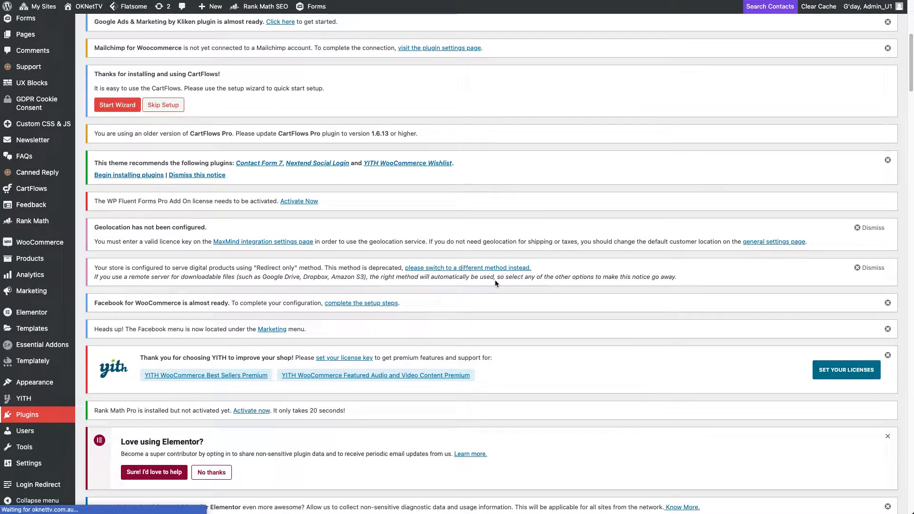
# - Scroll through the OKNetTV plugins page and its admin notices
pyautogui.scroll(3)
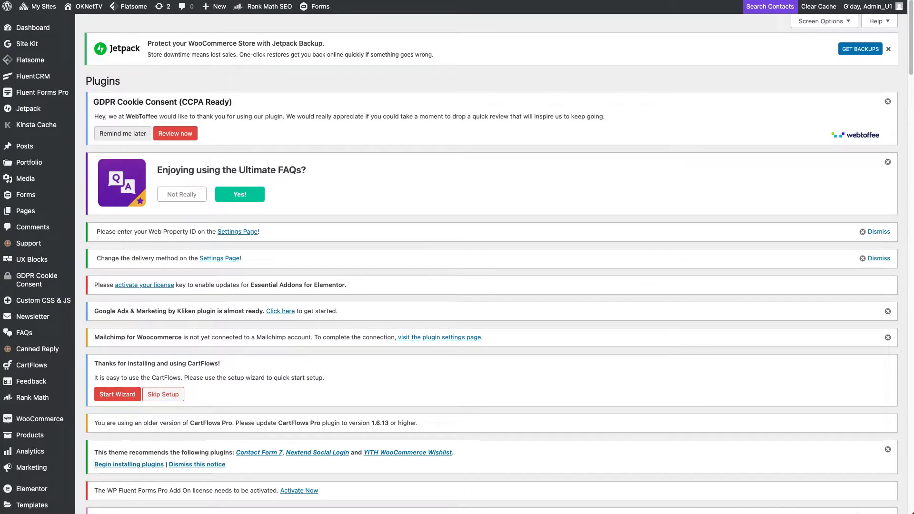
pyautogui.scroll(-3)
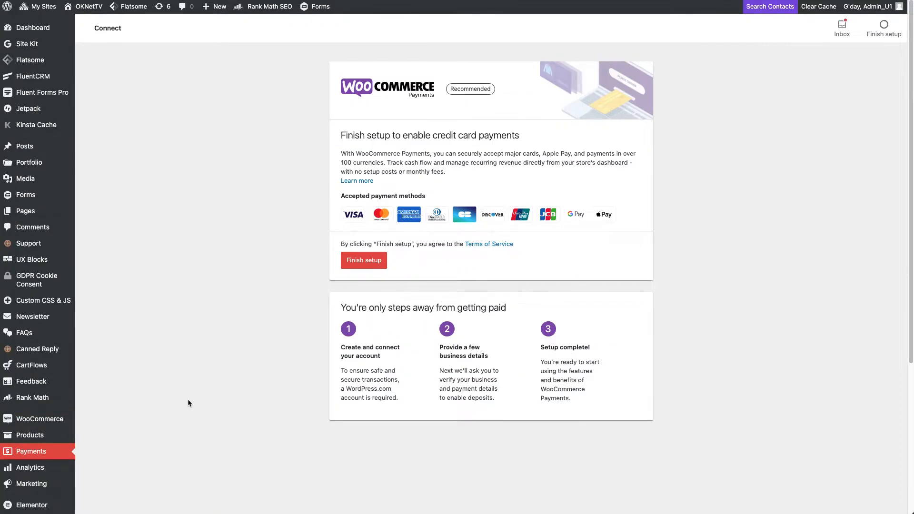
pyautogui.moveTo(277, 190)
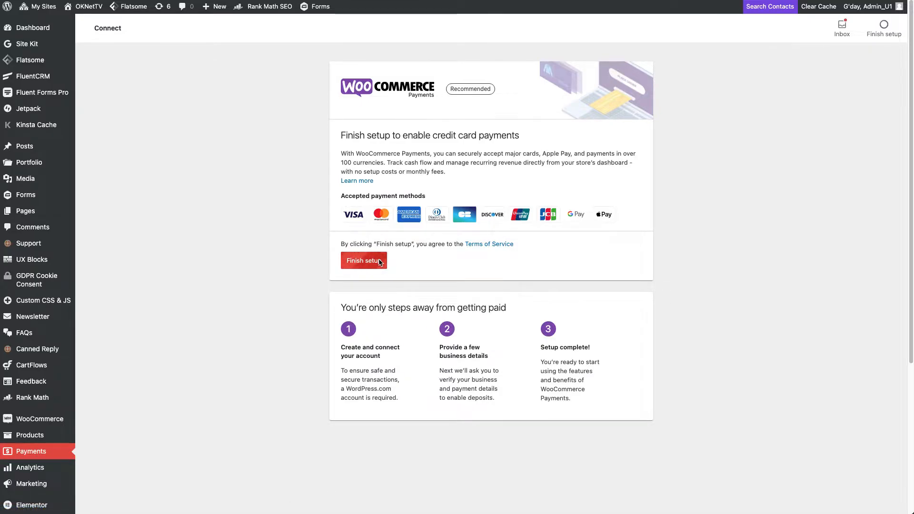
# - Use Finish setup to begin connecting the store to WooCommerce Payments
pyautogui.click(362, 261)
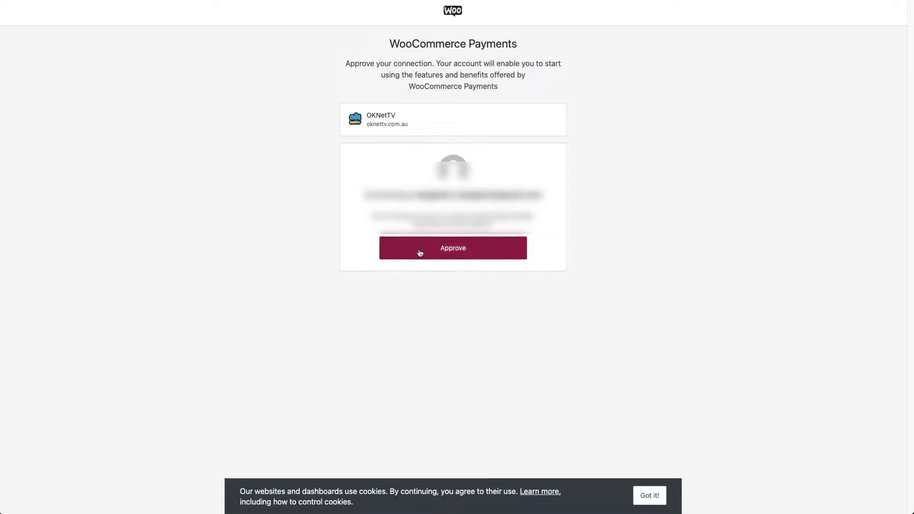
pyautogui.moveTo(333, 512)
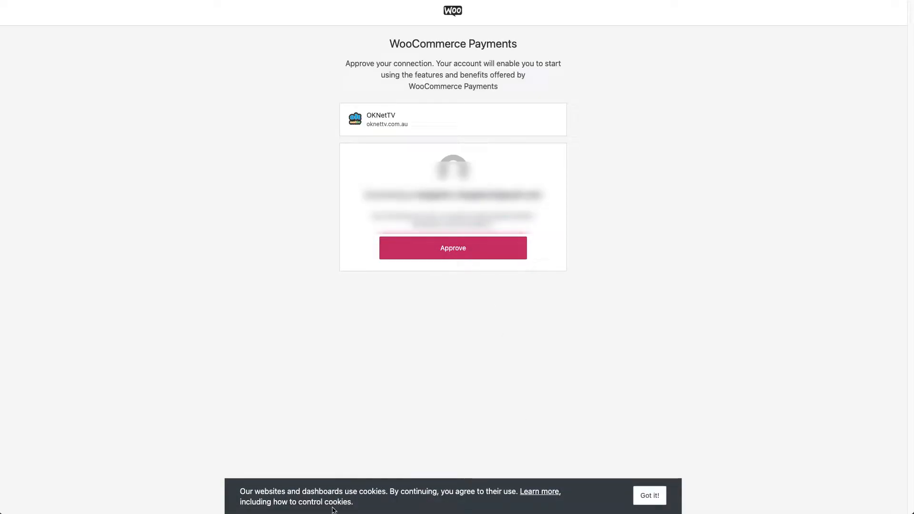
# - Dismiss the cookie notice and approve the OKNetTV store's payments connection
pyautogui.click(648, 495)
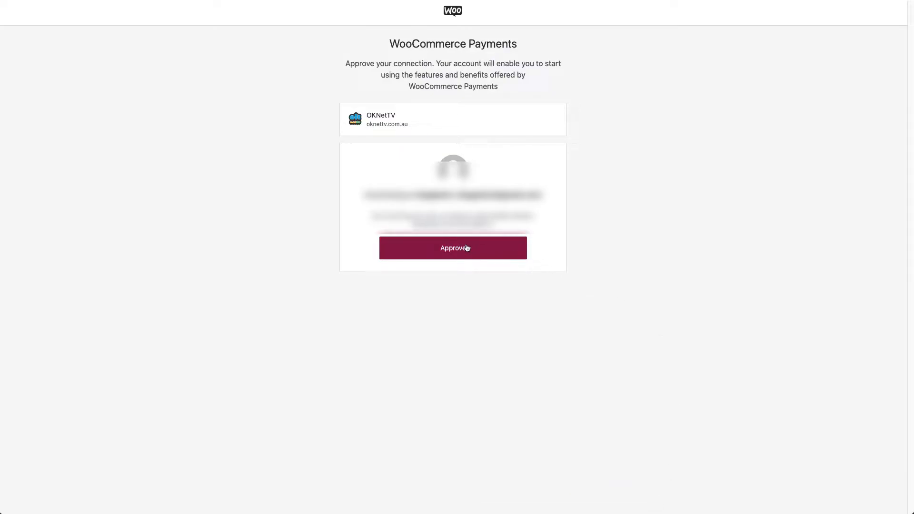
pyautogui.click(453, 247)
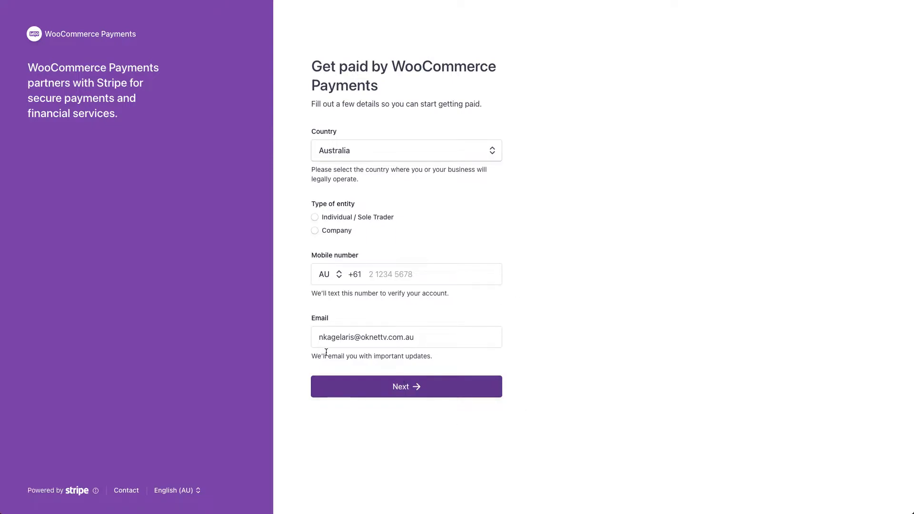
pyautogui.click(406, 386)
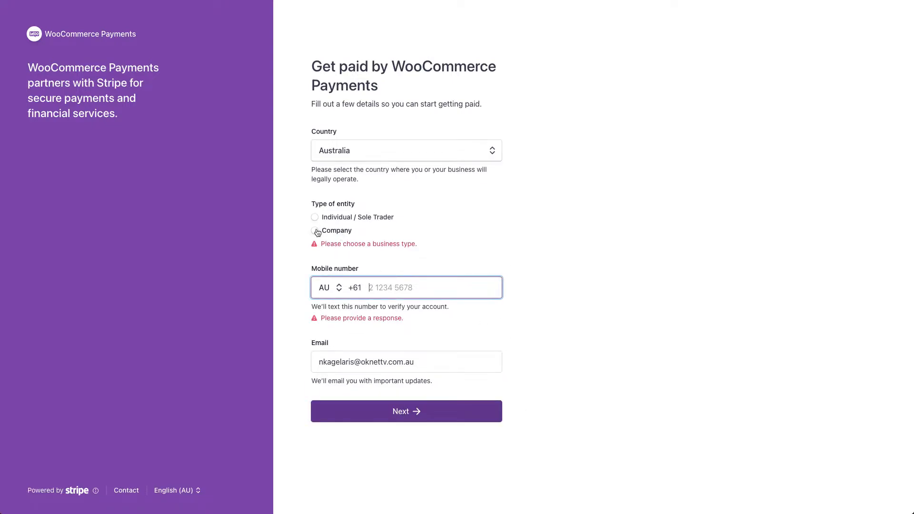
pyautogui.click(314, 231)
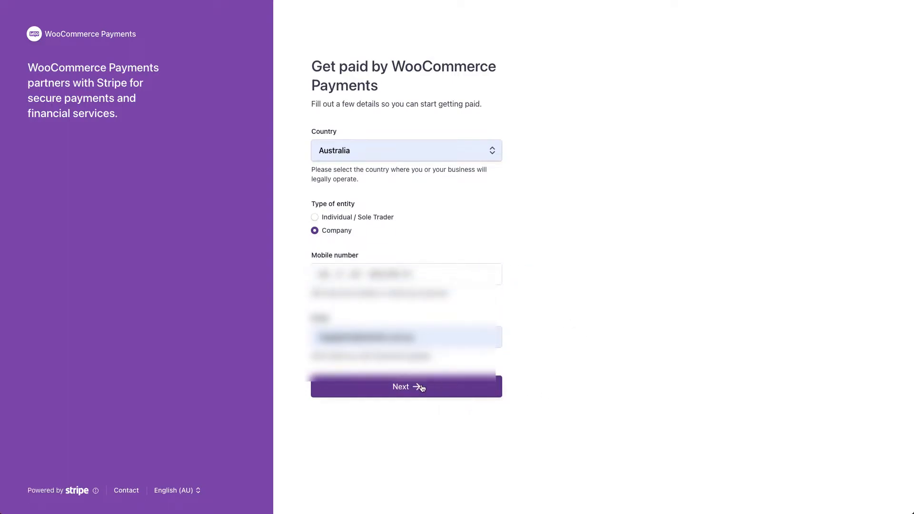
pyautogui.click(406, 386)
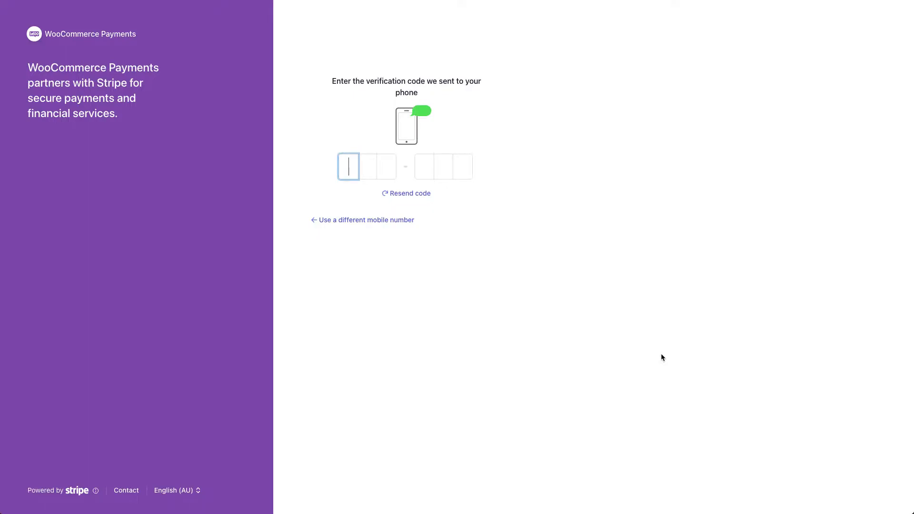
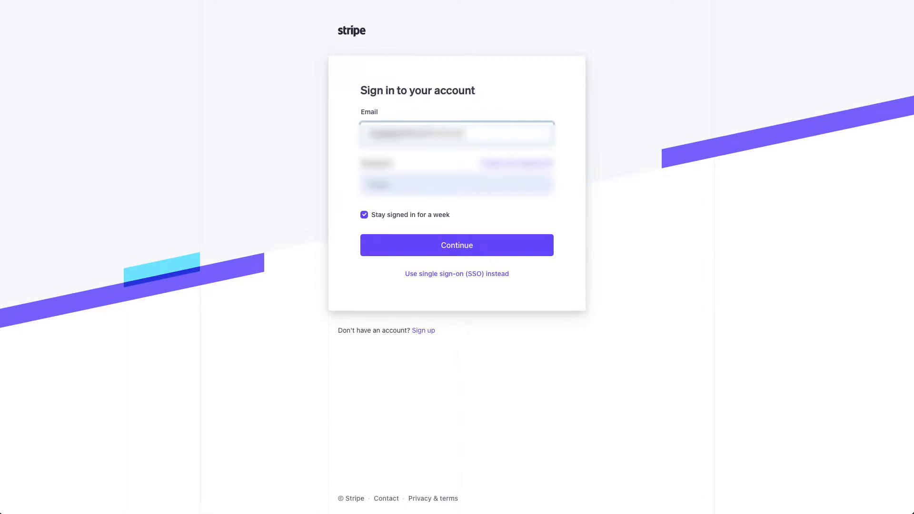
# - Sign in to Stripe, append 'Pty Ltd' to the legal name, and fill the company number and address
pyautogui.click(456, 245)
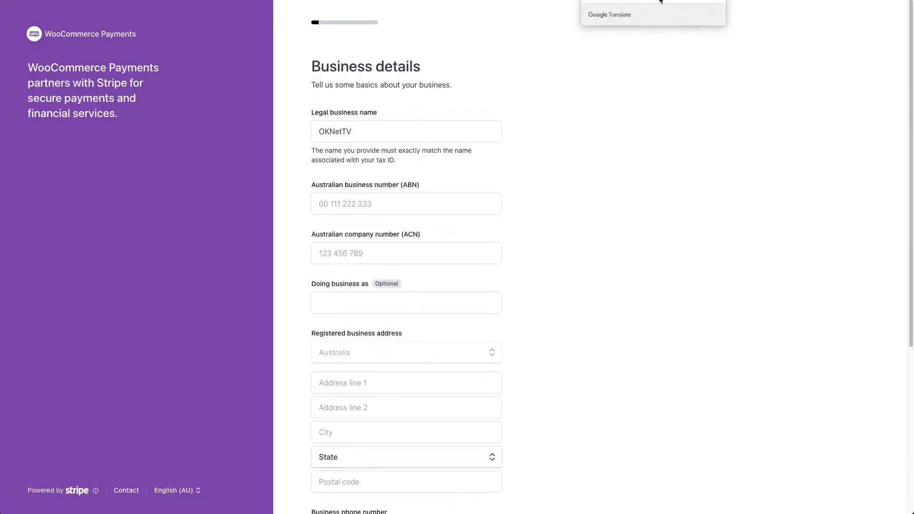
pyautogui.write('Pty Ltd')
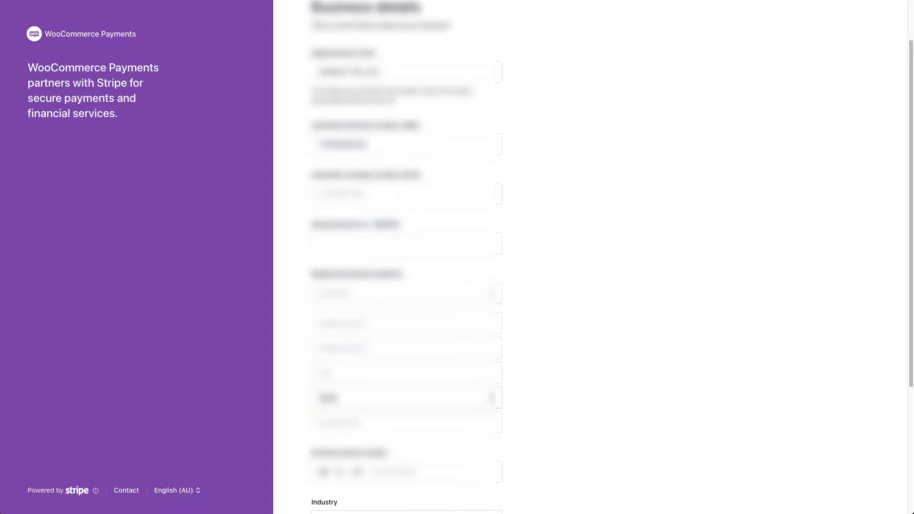
pyautogui.click(404, 193)
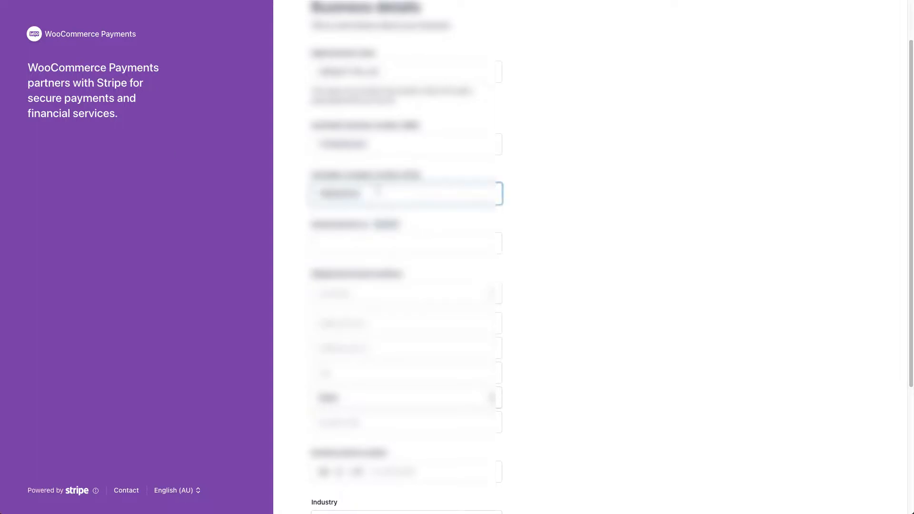
pyautogui.scroll(-3)
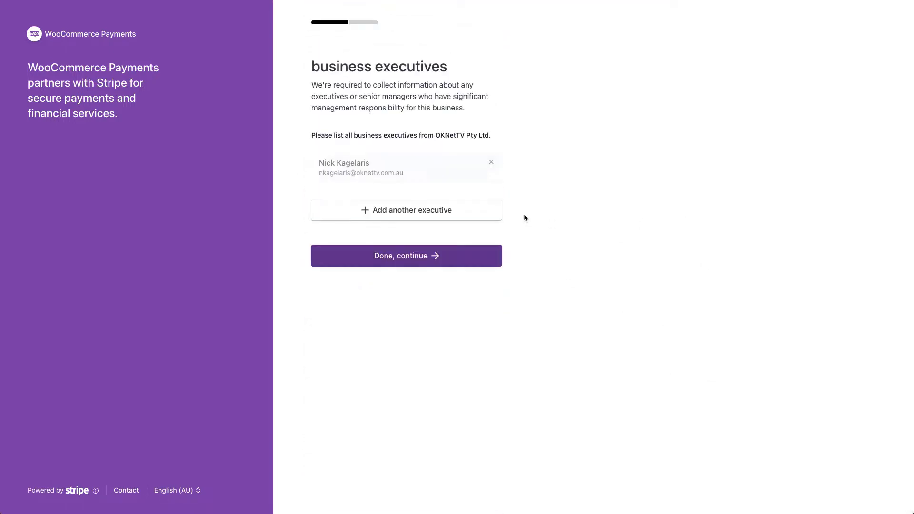
# - Submit the reviewed Stripe account details with Done to finish verification
pyautogui.click(406, 256)
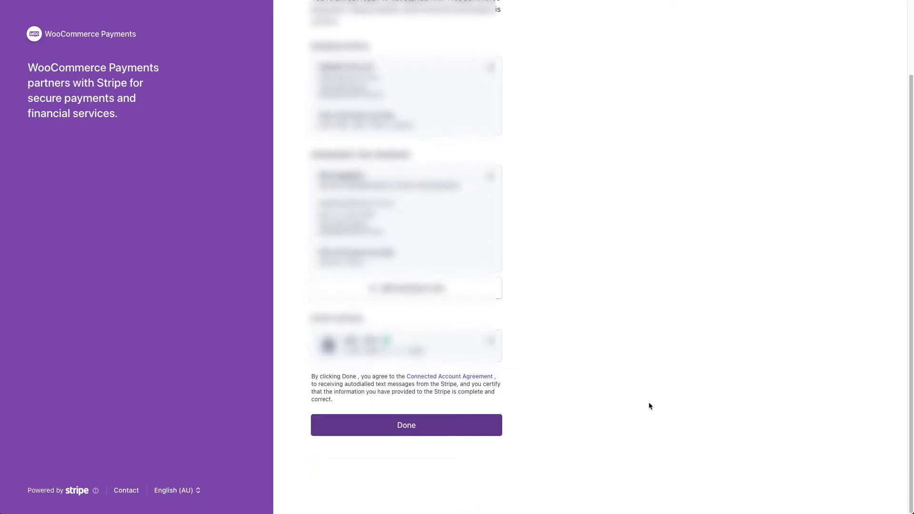
pyautogui.click(405, 425)
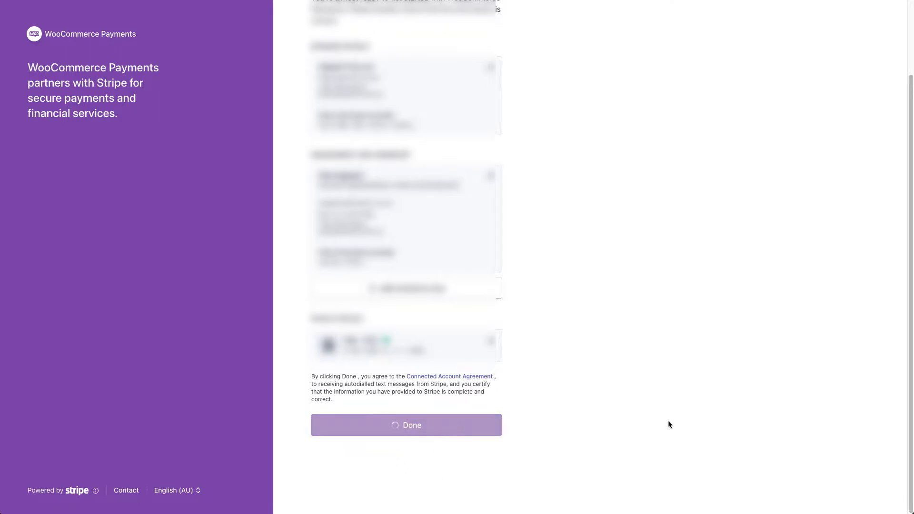
pyautogui.click(406, 425)
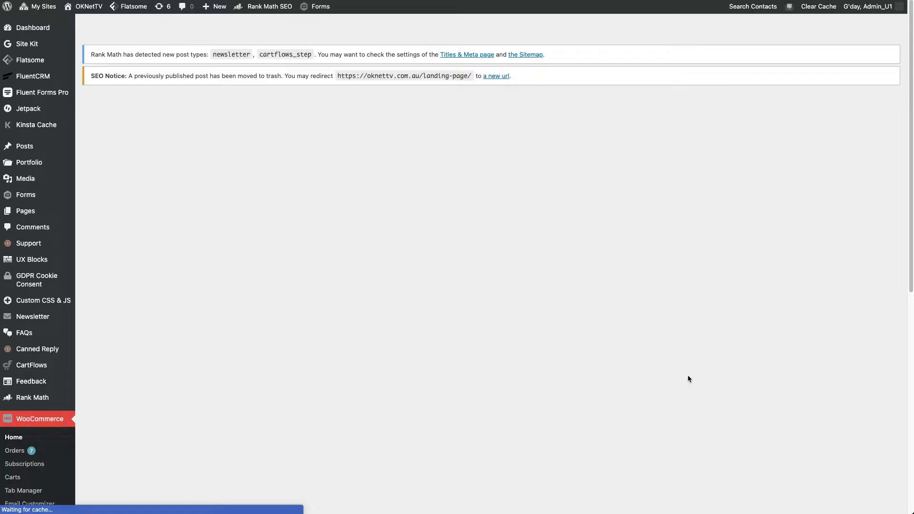
# - View the Payments overview and scroll through the AUD balances and account details
pyautogui.click(31, 451)
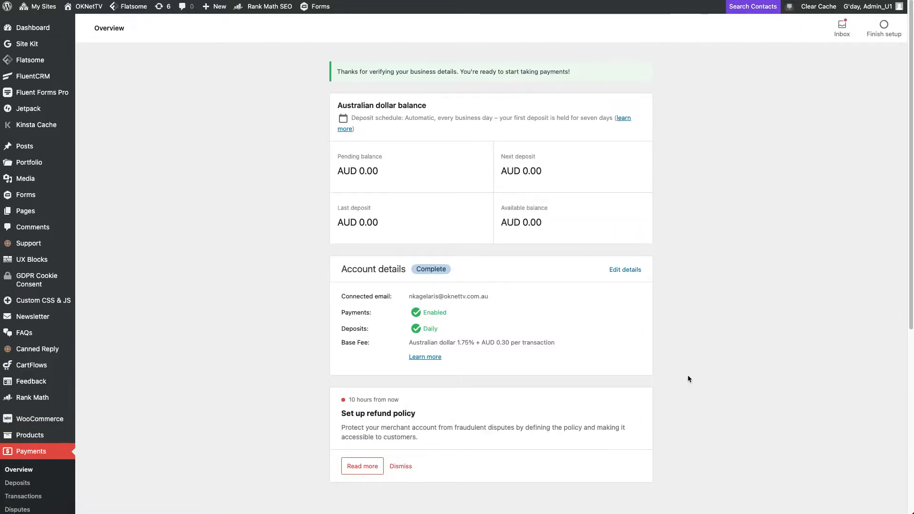
pyautogui.moveTo(231, 185)
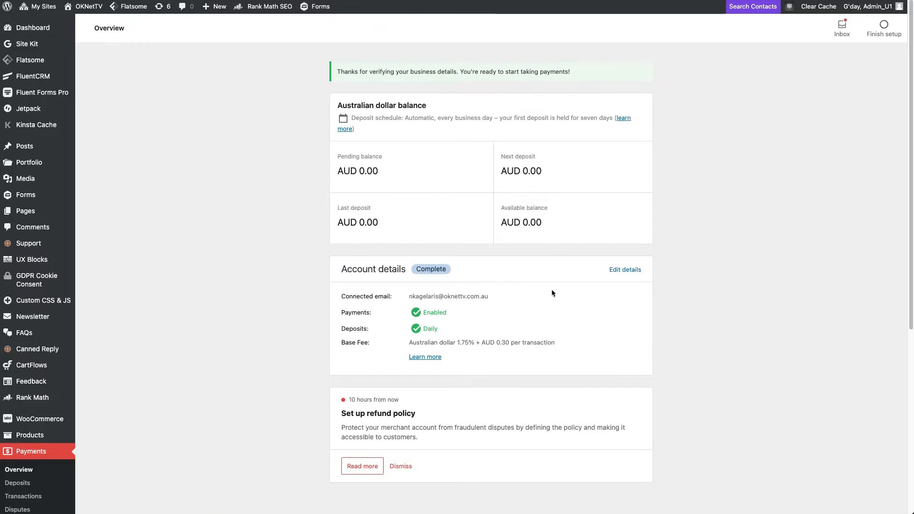
pyautogui.scroll(-3)
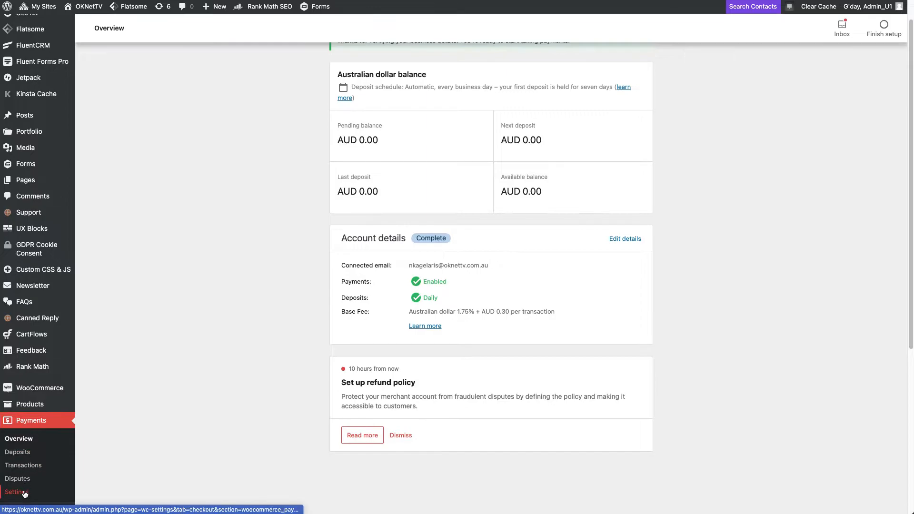
# - In Payments settings, enable test mode, save changes, and customize express checkout appearance
pyautogui.click(16, 492)
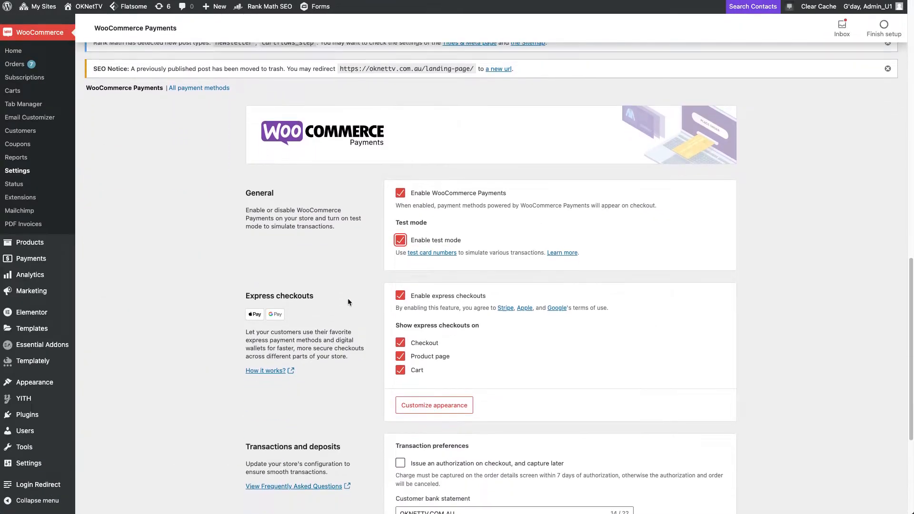
pyautogui.scroll(-3)
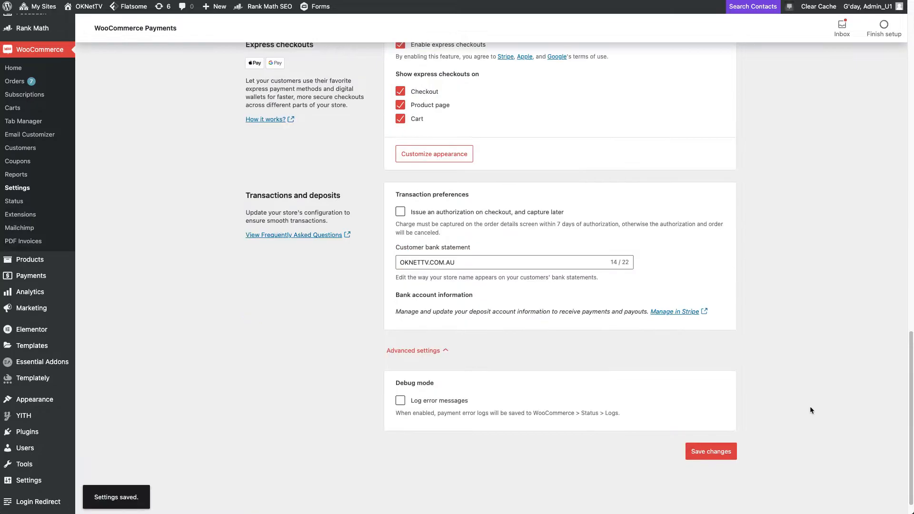
pyautogui.scroll(3)
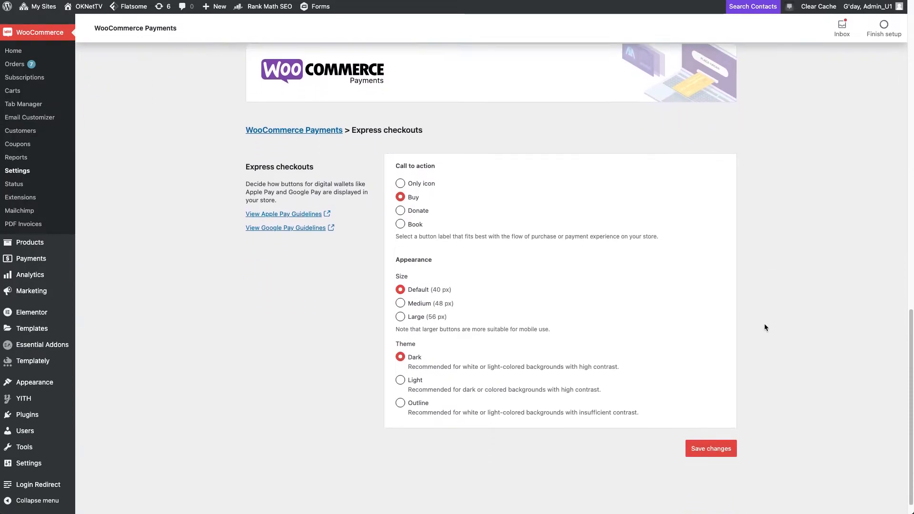
pyautogui.moveTo(431, 419)
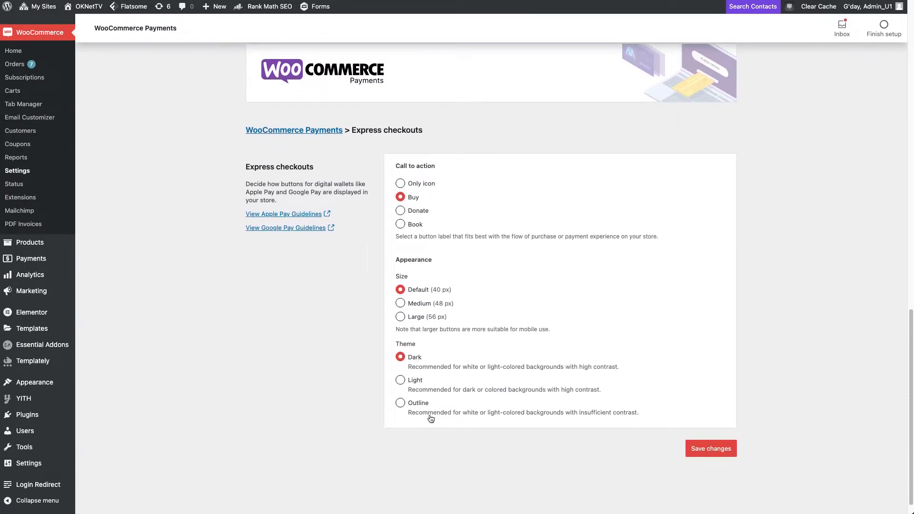
pyautogui.click(710, 448)
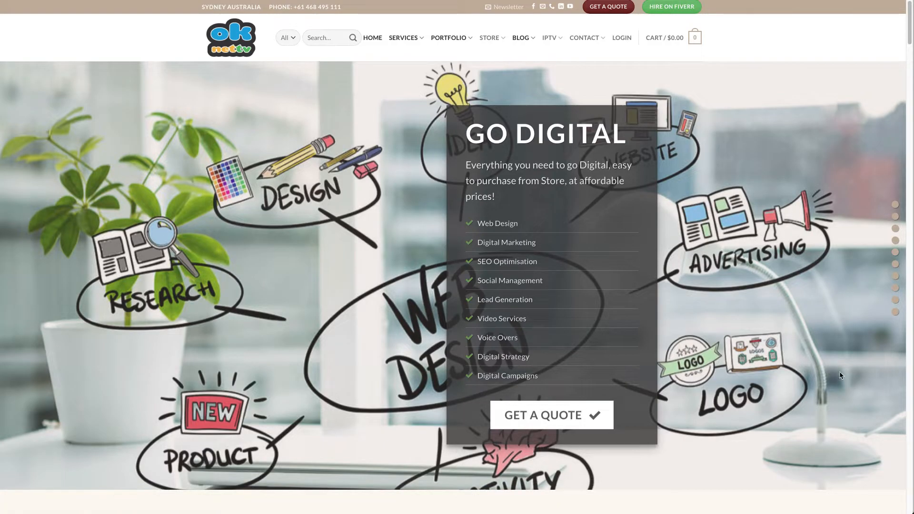
# - Add the Web Design Basic Package to the cart and view the $979.00 cart
pyautogui.scroll(-3)
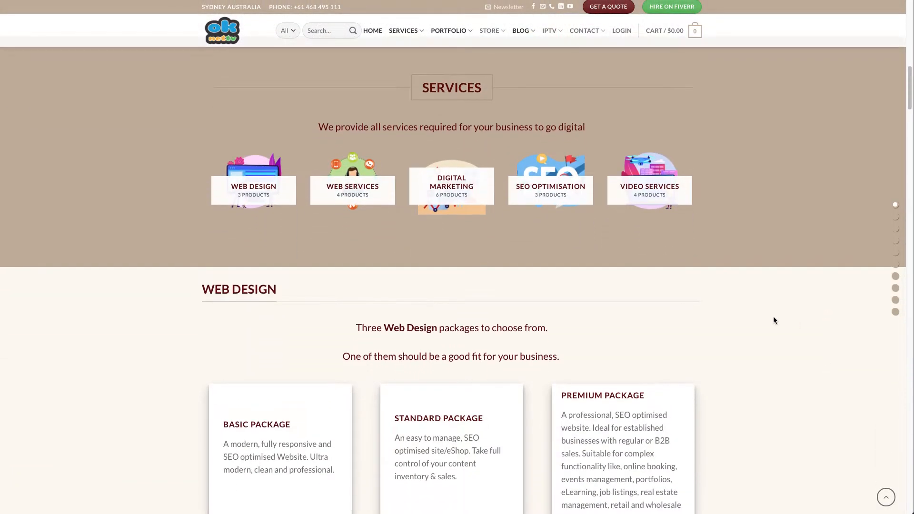
pyautogui.click(254, 187)
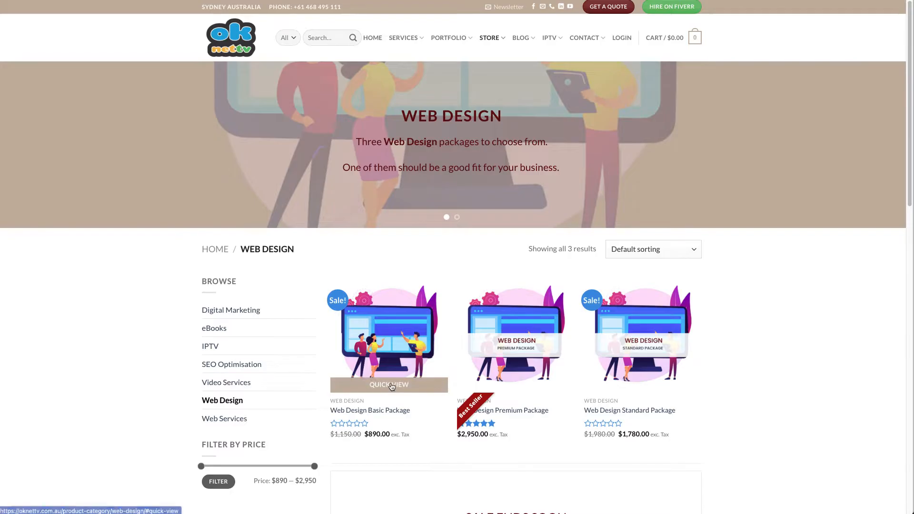
pyautogui.click(388, 384)
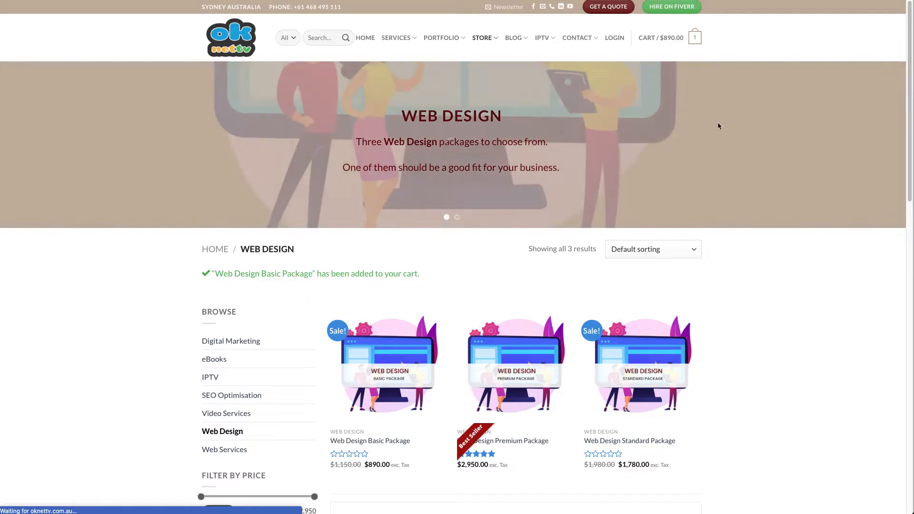
pyautogui.click(669, 37)
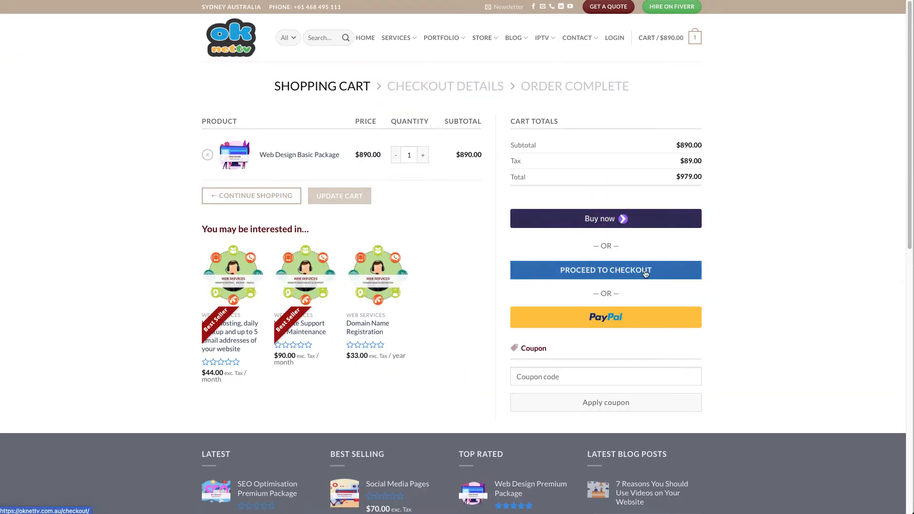
pyautogui.click(606, 269)
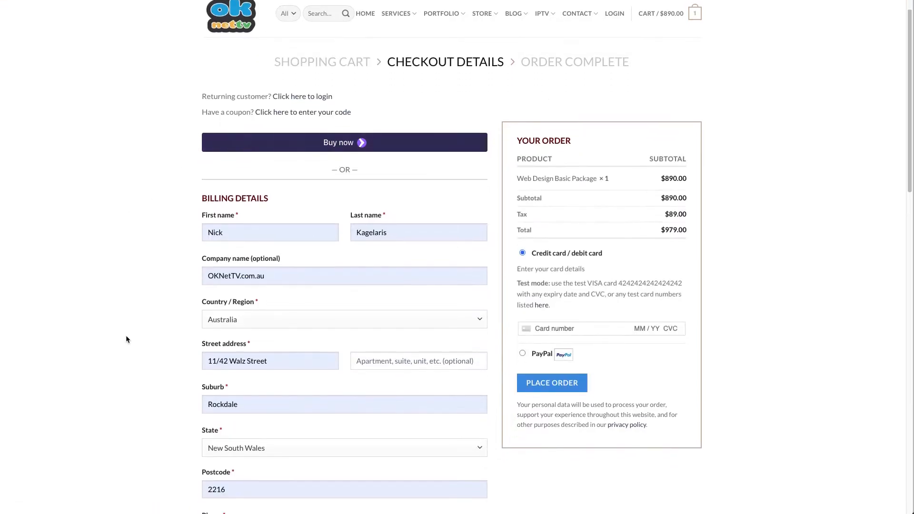
pyautogui.scroll(-3)
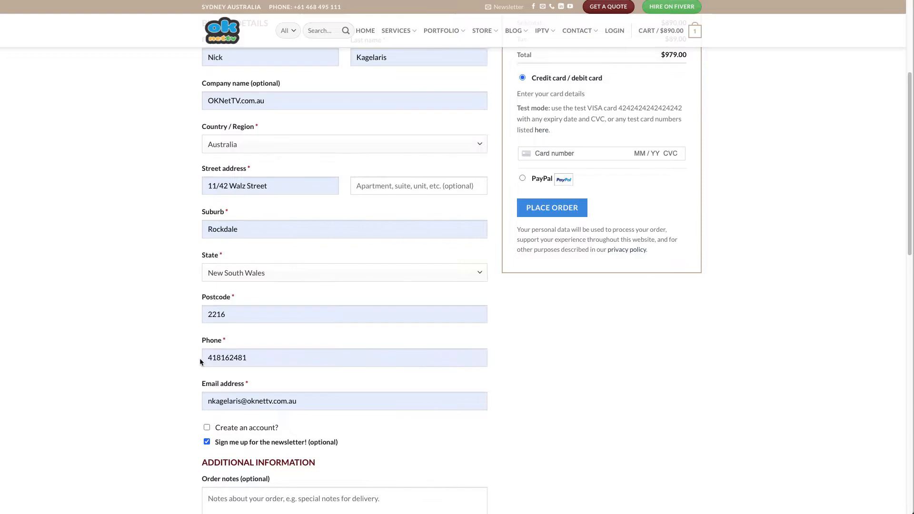
pyautogui.scroll(3)
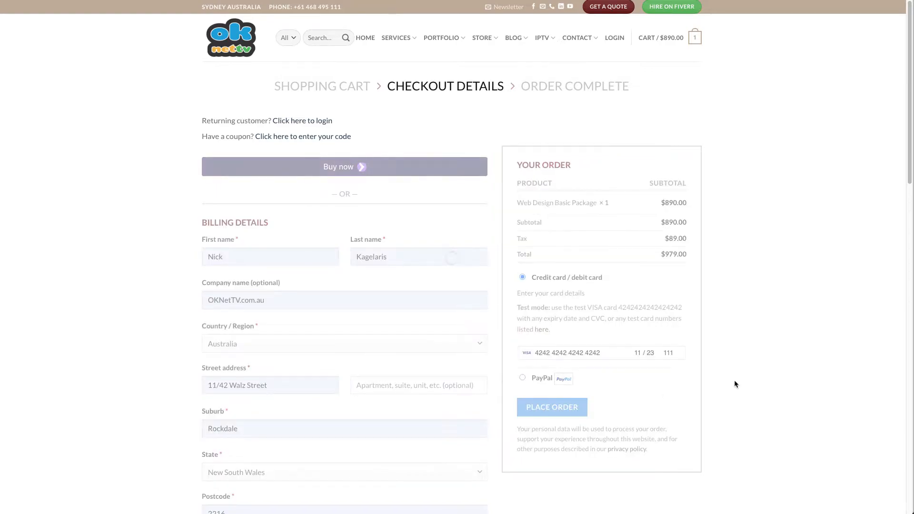
pyautogui.click(552, 407)
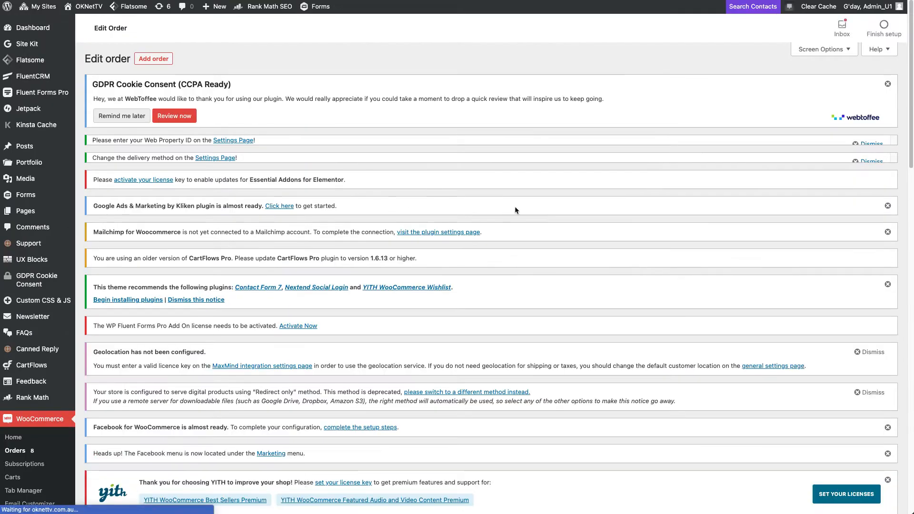
# - Review the Edit order page showing $979.00 charged by credit card and status Processing
pyautogui.scroll(-3)
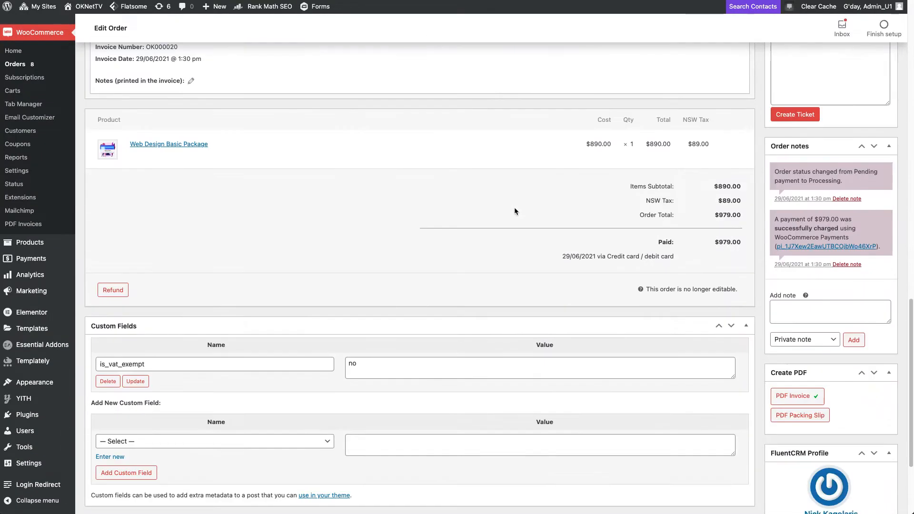
pyautogui.scroll(-3)
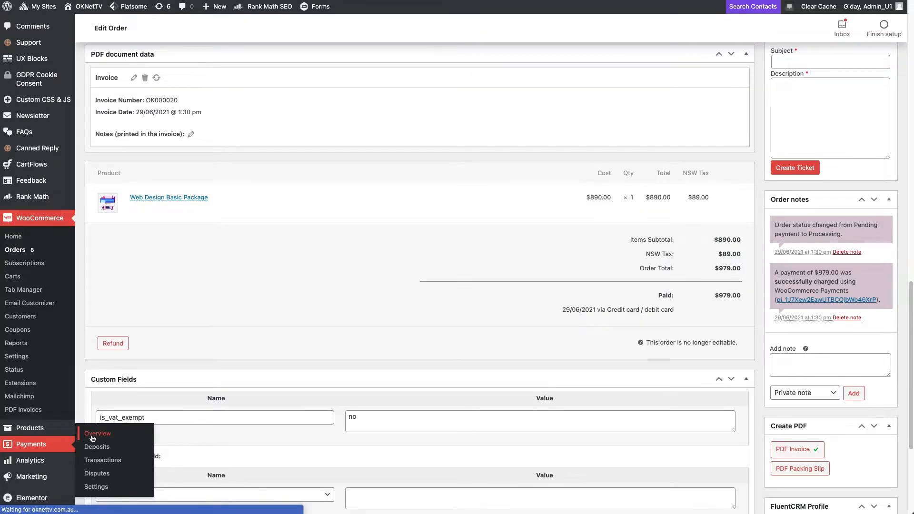
# - From Payments Overview, view the upcoming deposit: AUD 979.00 charge, AUD 28.69 fees, AUD 950.31 net
pyautogui.click(97, 433)
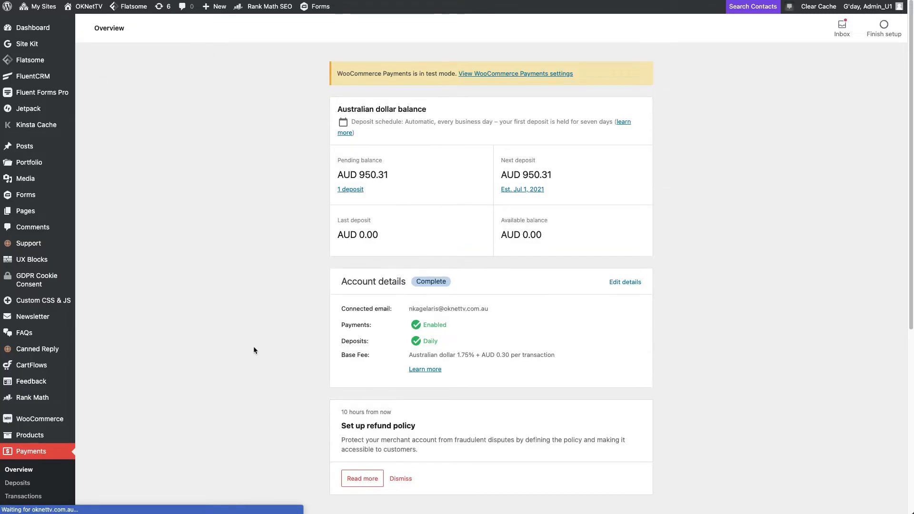
pyautogui.moveTo(473, 151)
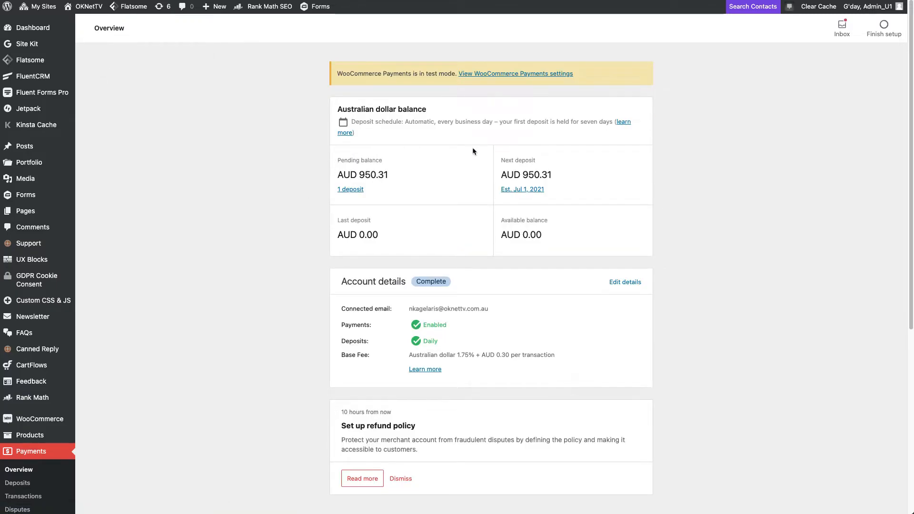
pyautogui.click(18, 483)
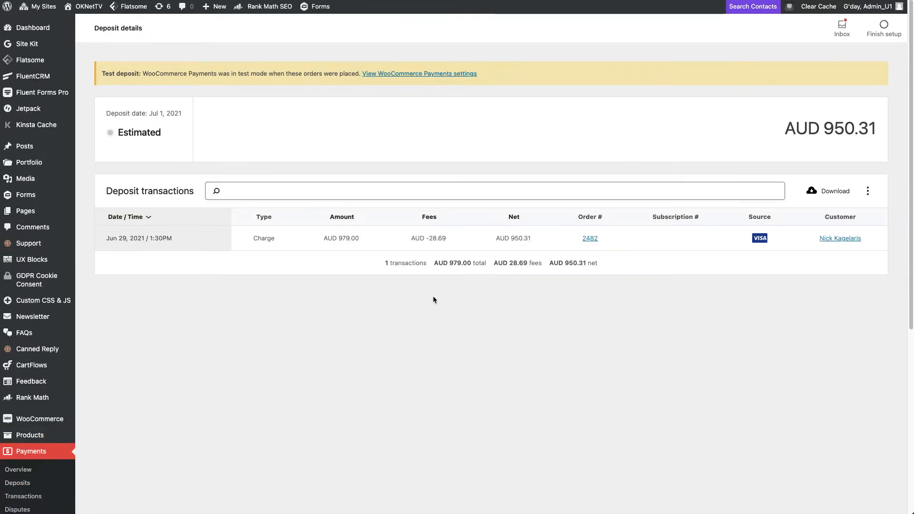
pyautogui.moveTo(442, 248)
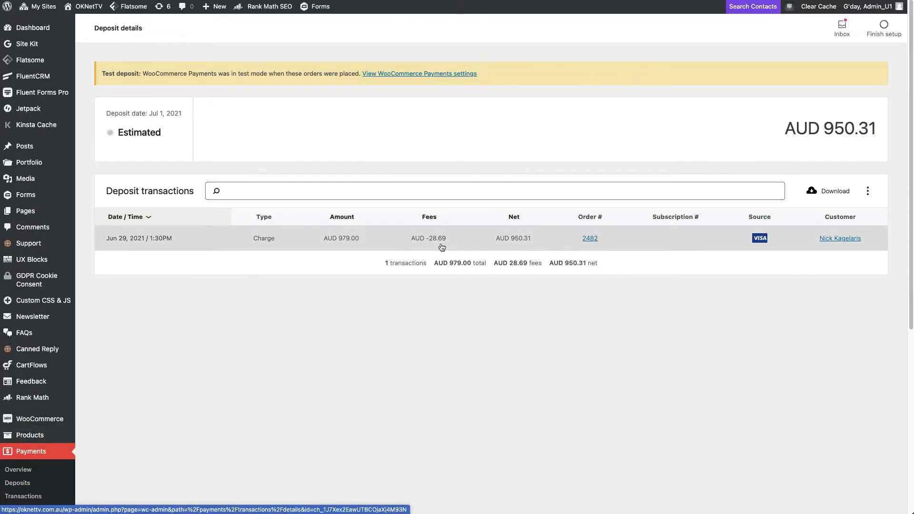
# - Download the Payments transactions list as a CSV and show the table's column options
pyautogui.click(24, 496)
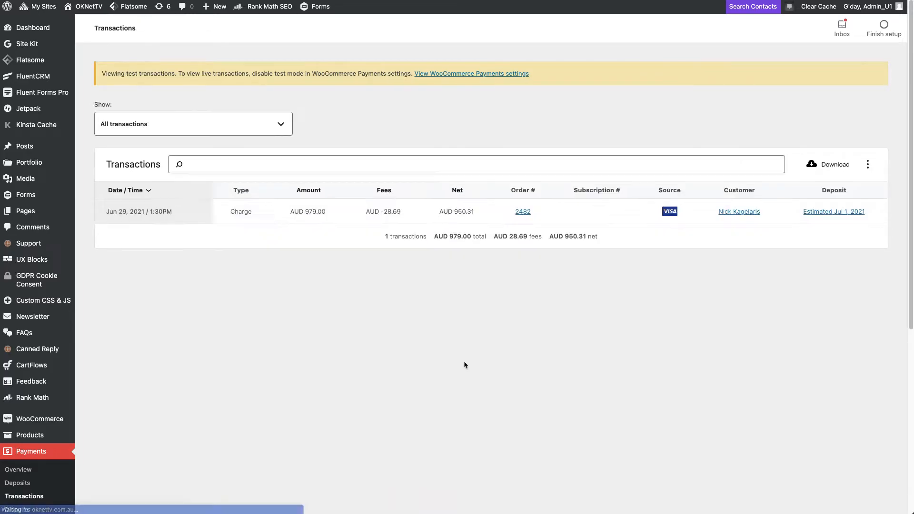
pyautogui.moveTo(640, 307)
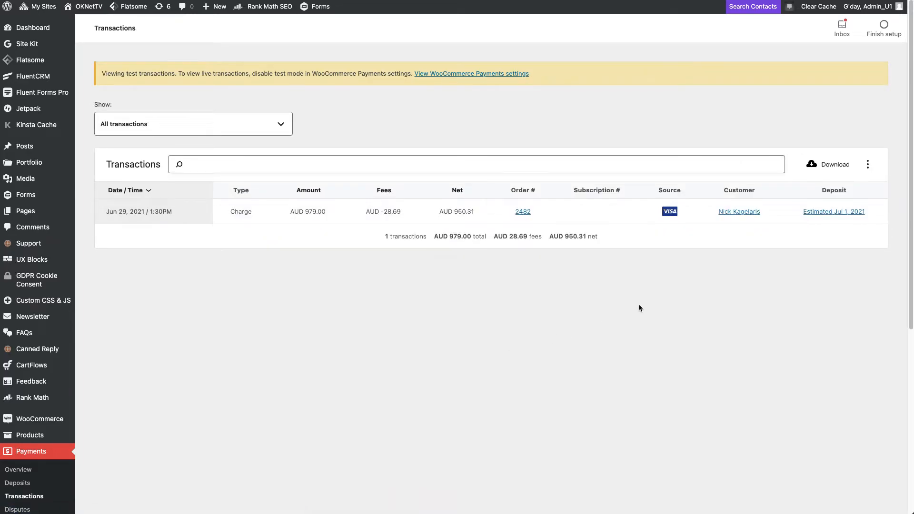
pyautogui.moveTo(697, 292)
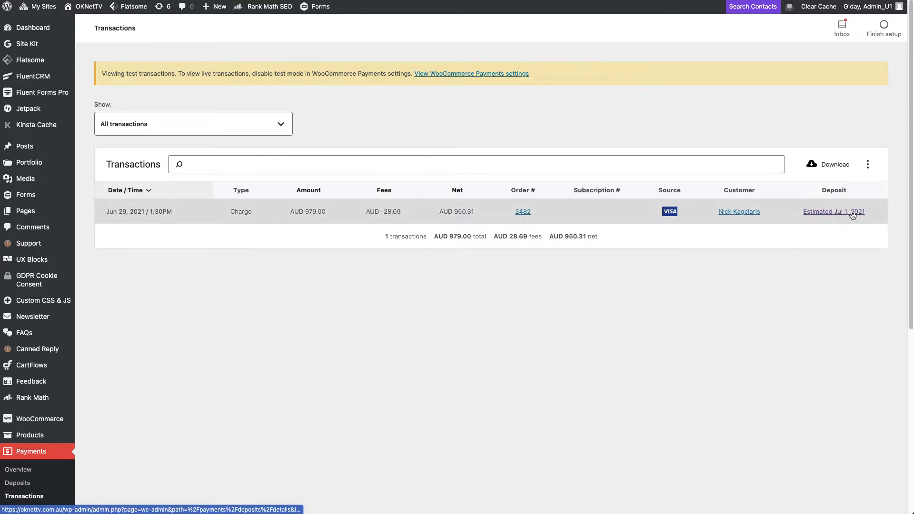
pyautogui.moveTo(834, 211)
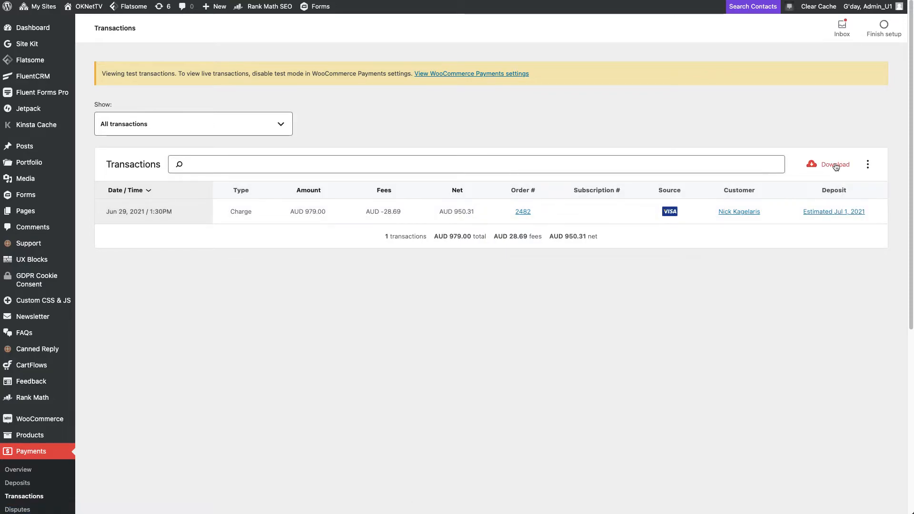
pyautogui.click(832, 164)
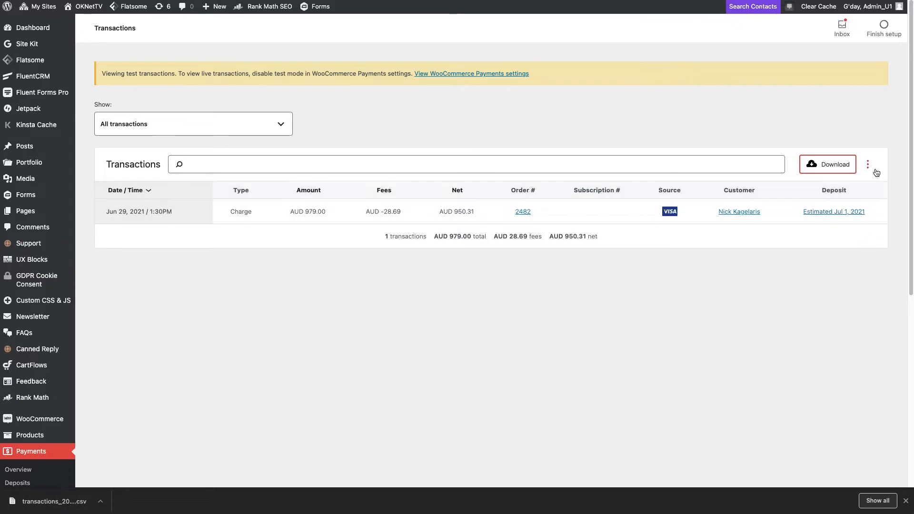
pyautogui.click(869, 164)
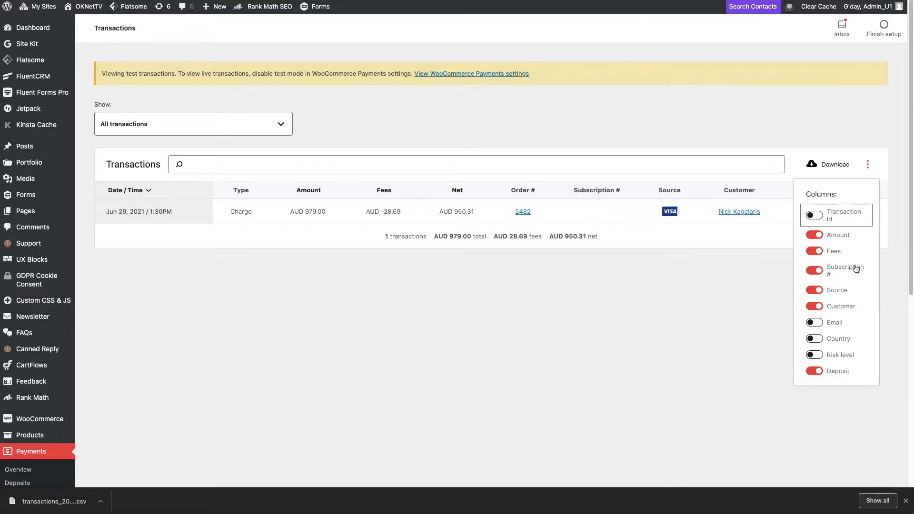
pyautogui.moveTo(849, 352)
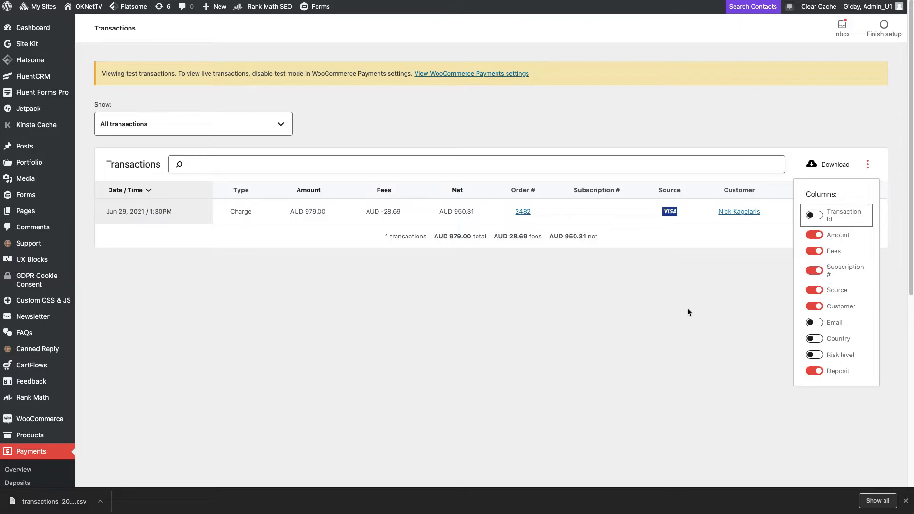
# - Return to Payments Overview and review the AUD 950.31 balance, next deposit and account base fee
pyautogui.click(18, 470)
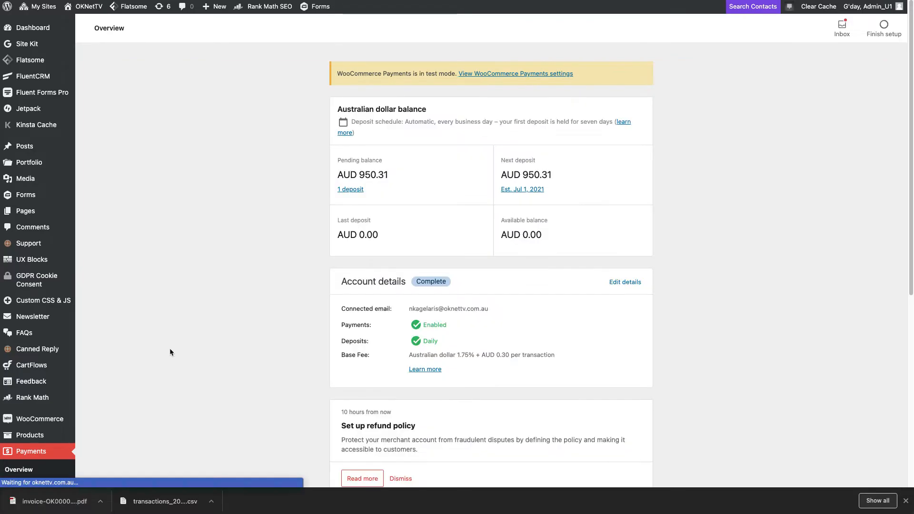
pyautogui.scroll(-3)
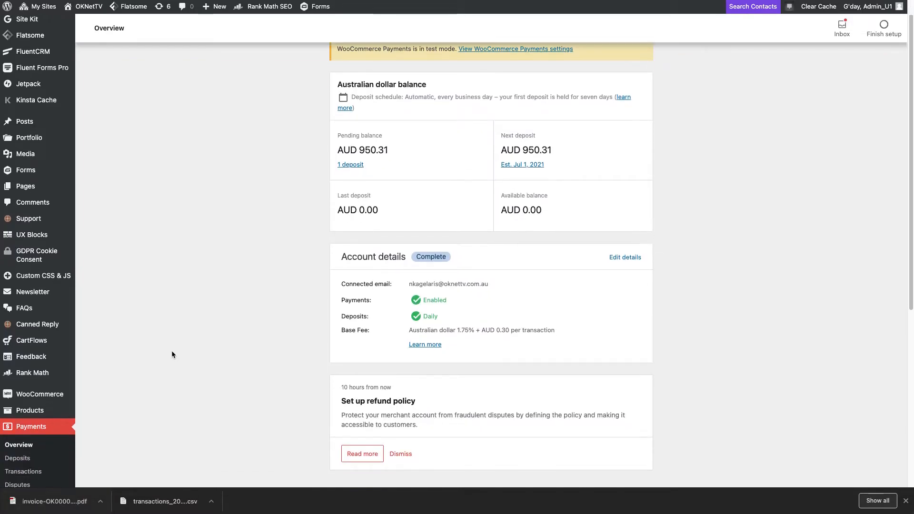
pyautogui.scroll(-3)
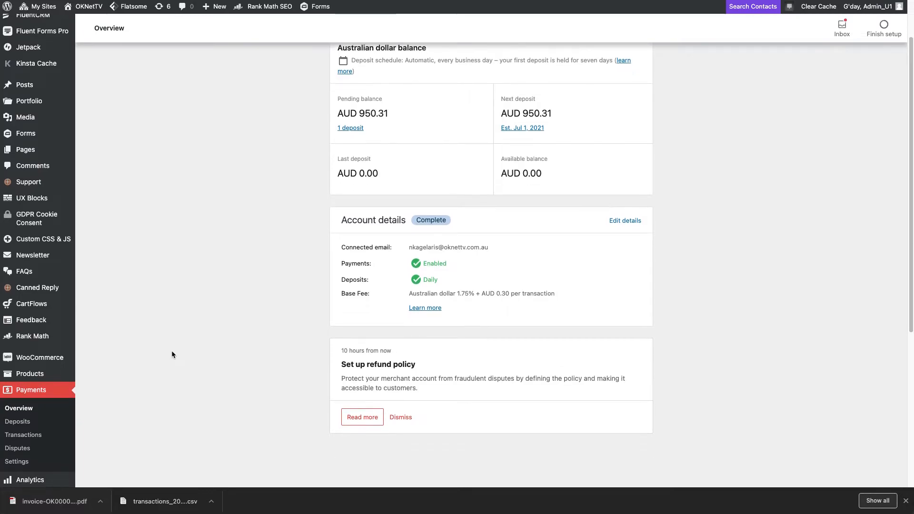
pyautogui.scroll(-3)
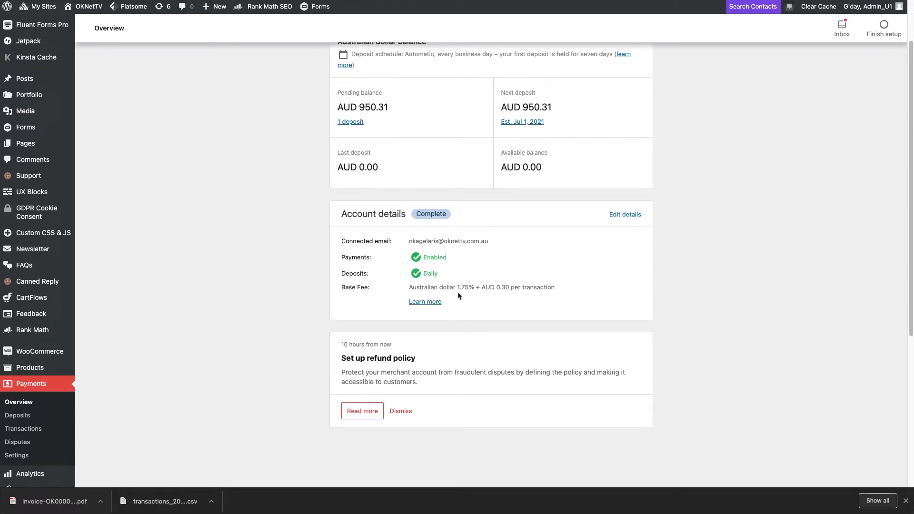
pyautogui.moveTo(426, 302)
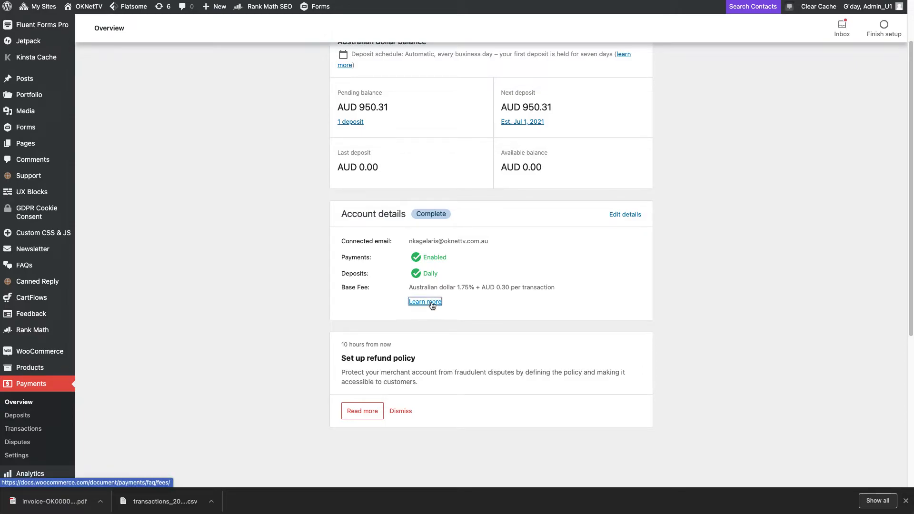
# - Follow the Base Fee 'Learn more' link and read the per-country WooCommerce Payments fee schedule
pyautogui.click(425, 302)
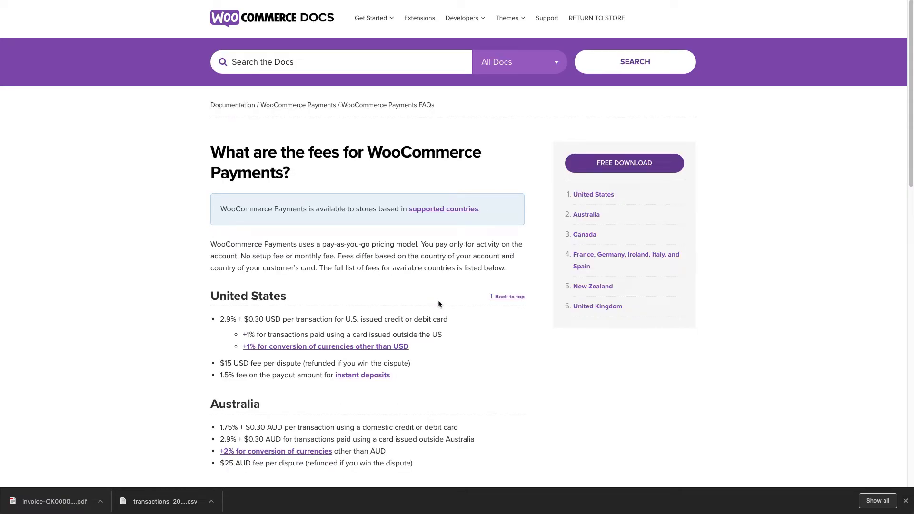
pyautogui.scroll(-3)
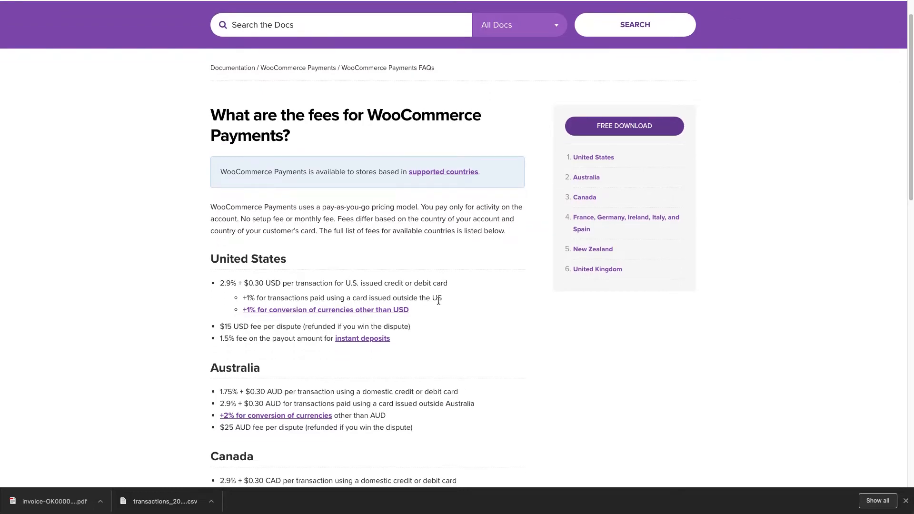
pyautogui.scroll(-3)
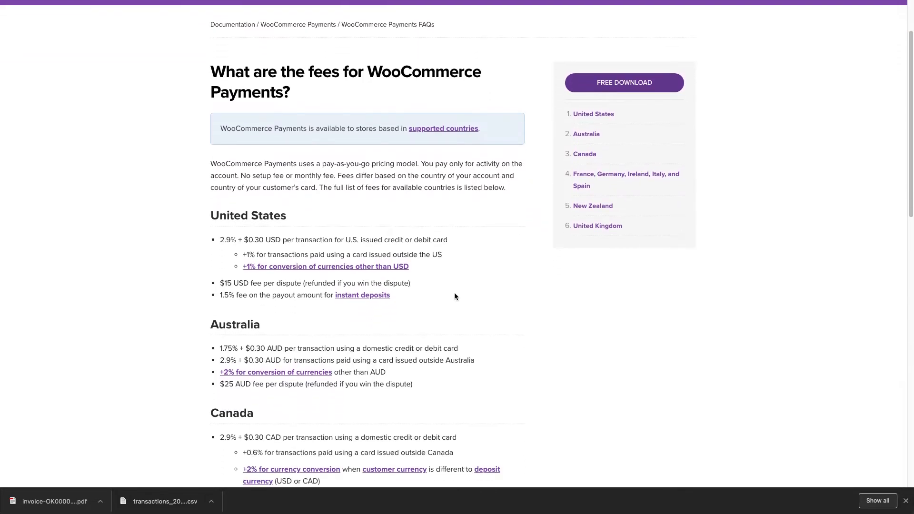
pyautogui.scroll(-3)
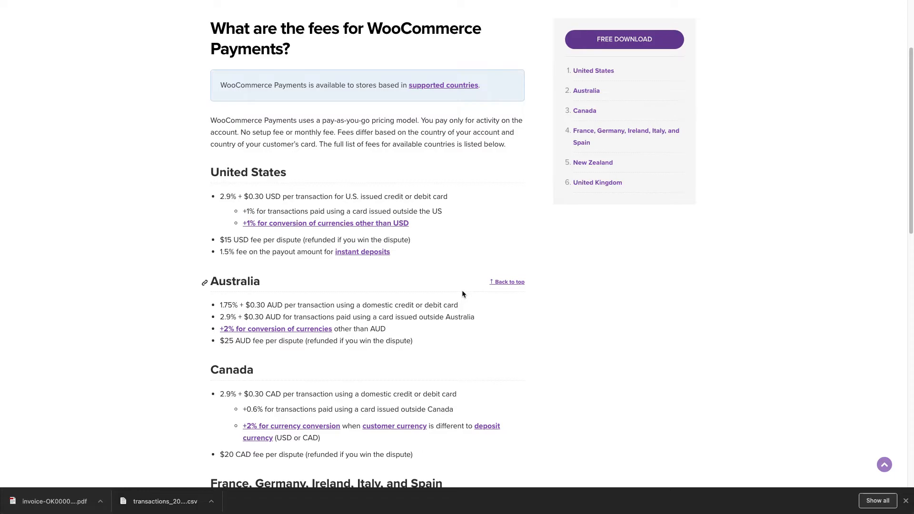
pyautogui.scroll(-3)
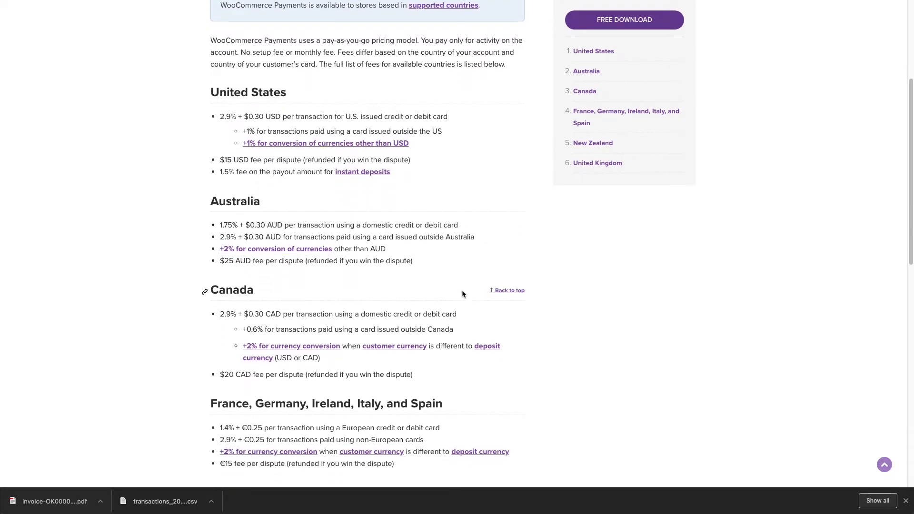
pyautogui.moveTo(635, 277)
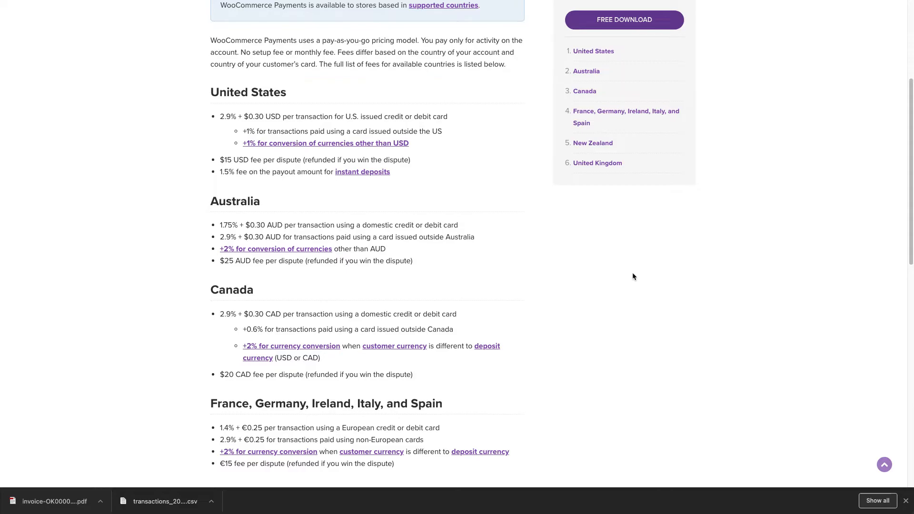
pyautogui.moveTo(522, 251)
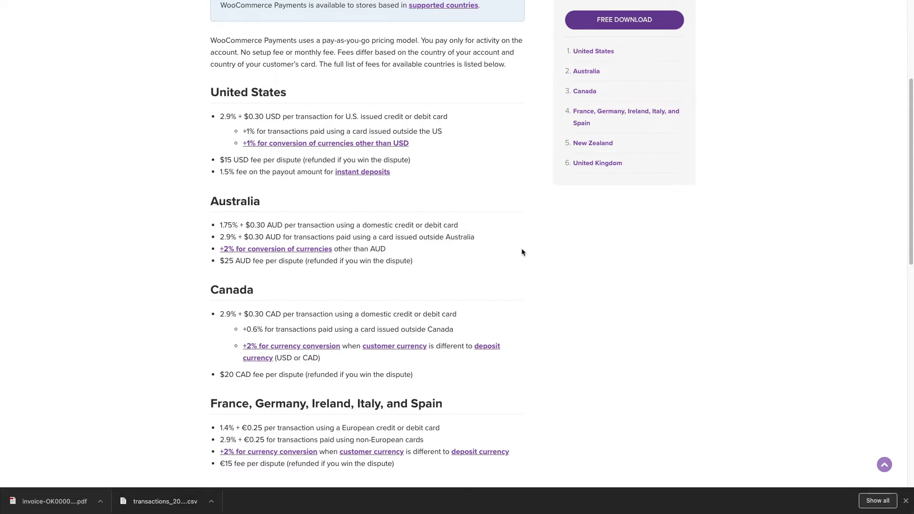
pyautogui.scroll(-3)
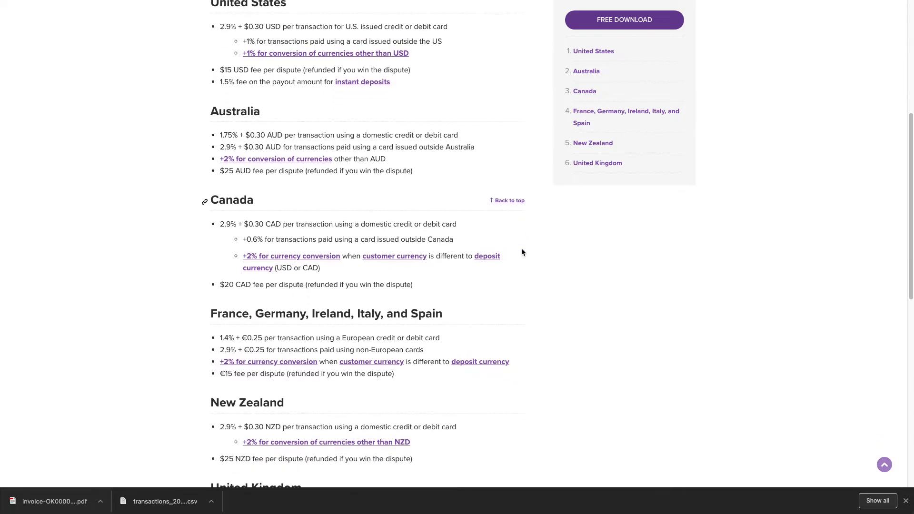
pyautogui.scroll(-3)
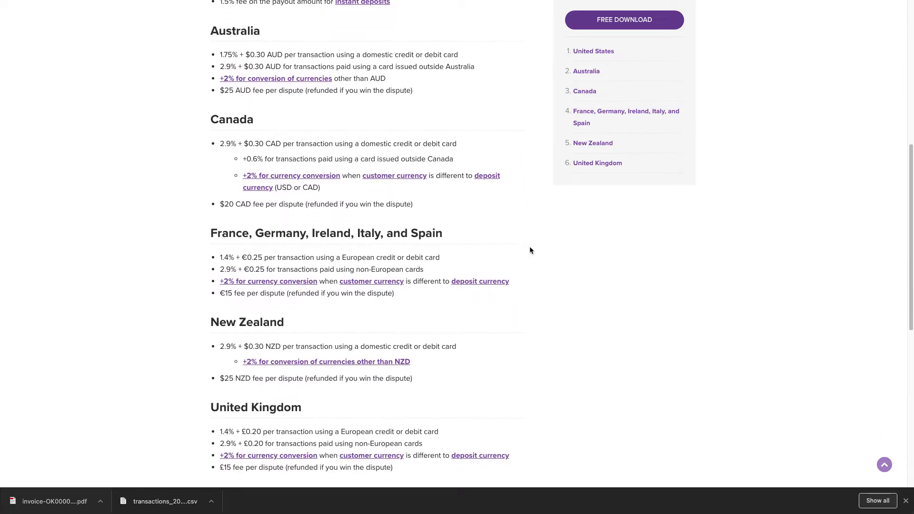
pyautogui.scroll(-3)
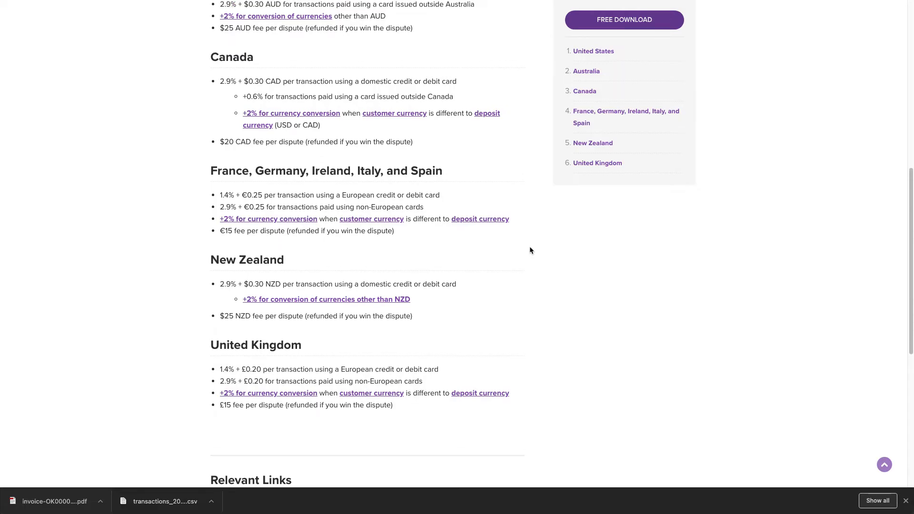
pyautogui.scroll(3)
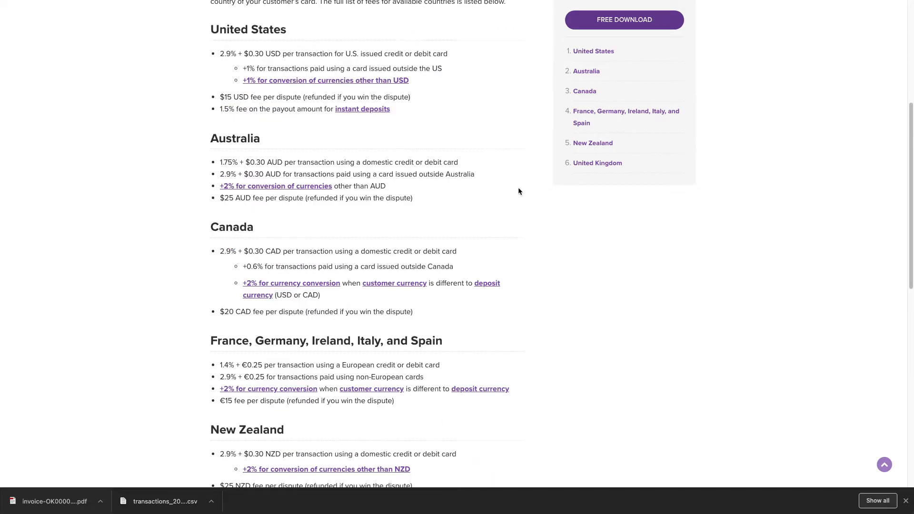
pyautogui.scroll(3)
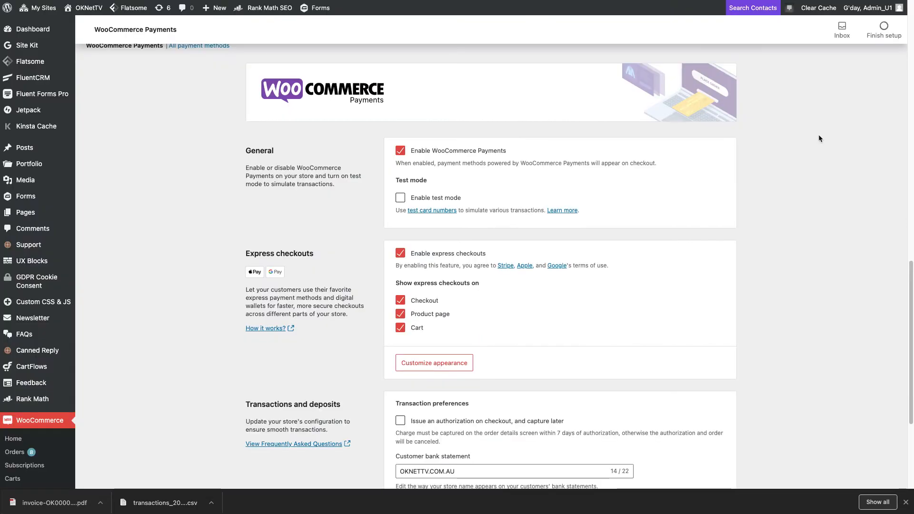
# - Browse through the WooCommerce Inbox messages and return to the top of the list
pyautogui.click(841, 29)
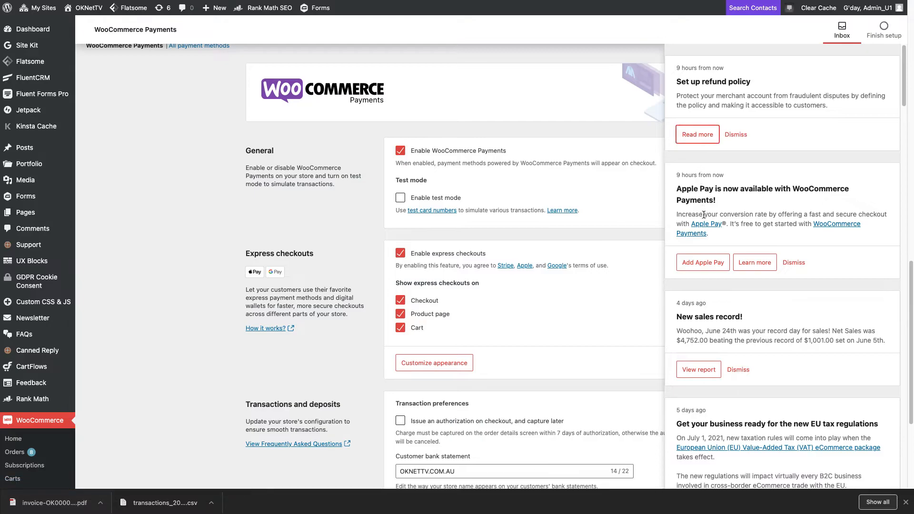
pyautogui.moveTo(738, 339)
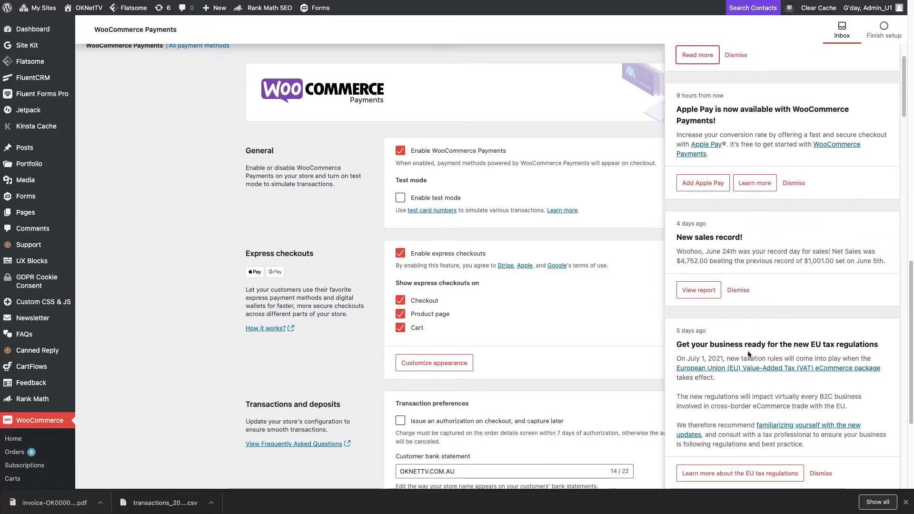
pyautogui.scroll(-3)
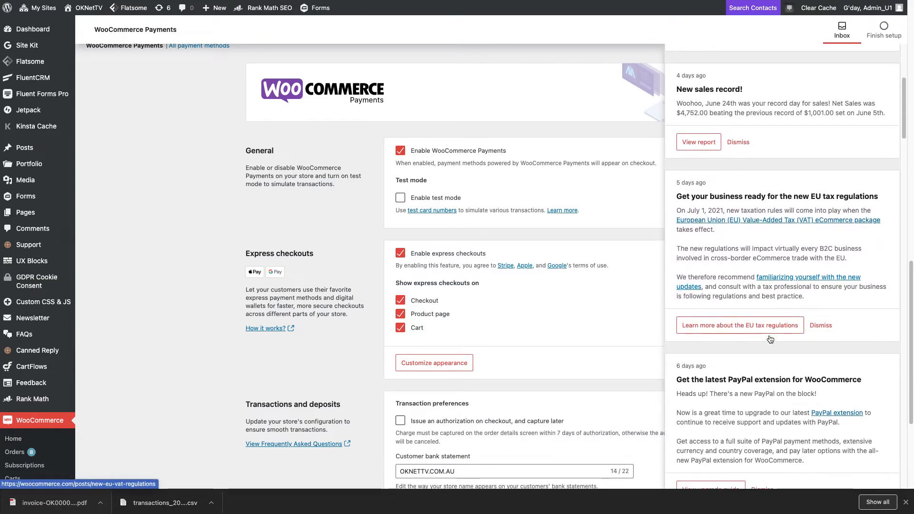
pyautogui.scroll(-3)
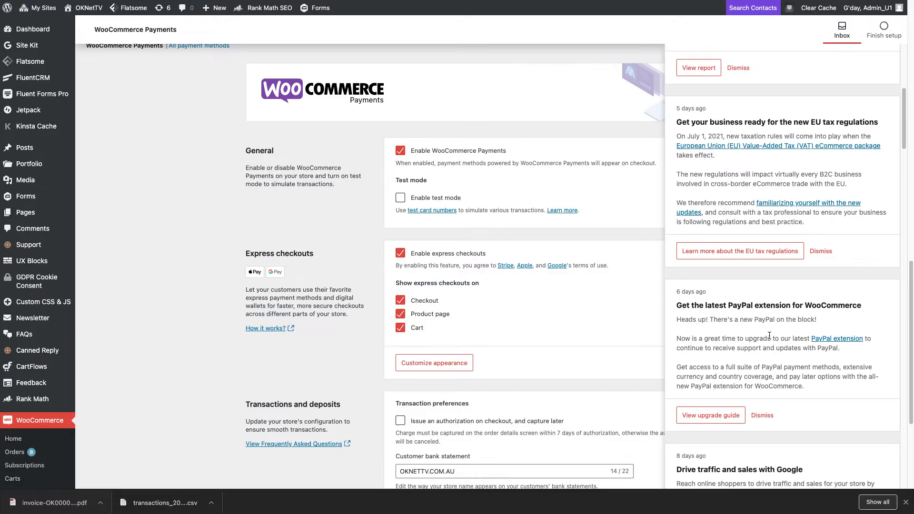
pyautogui.scroll(-3)
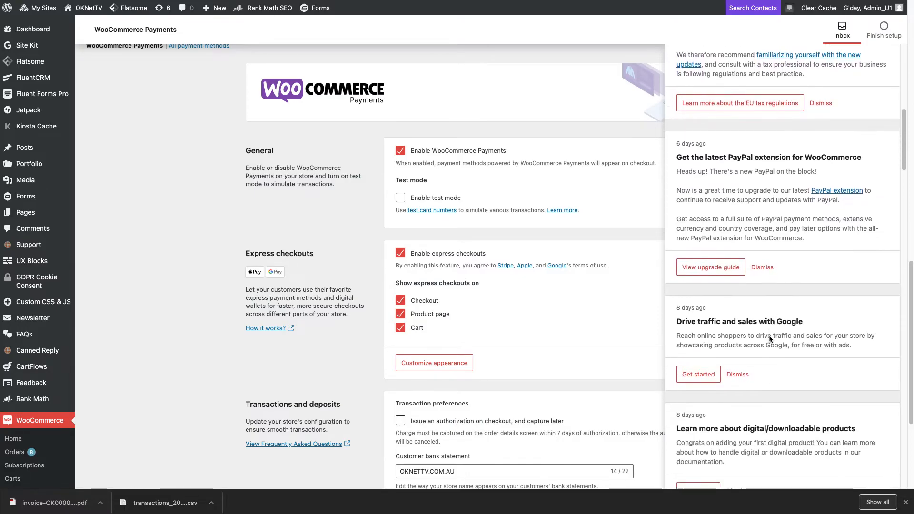
pyautogui.scroll(-3)
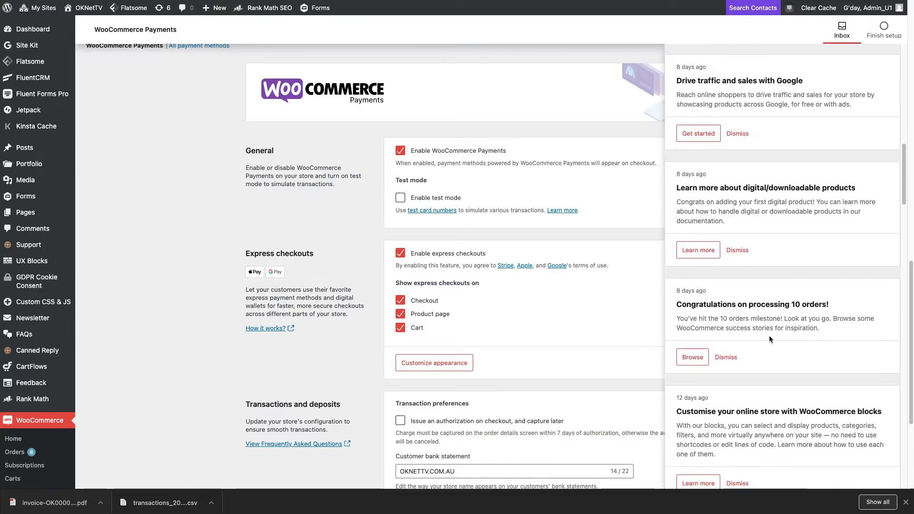
pyautogui.scroll(-3)
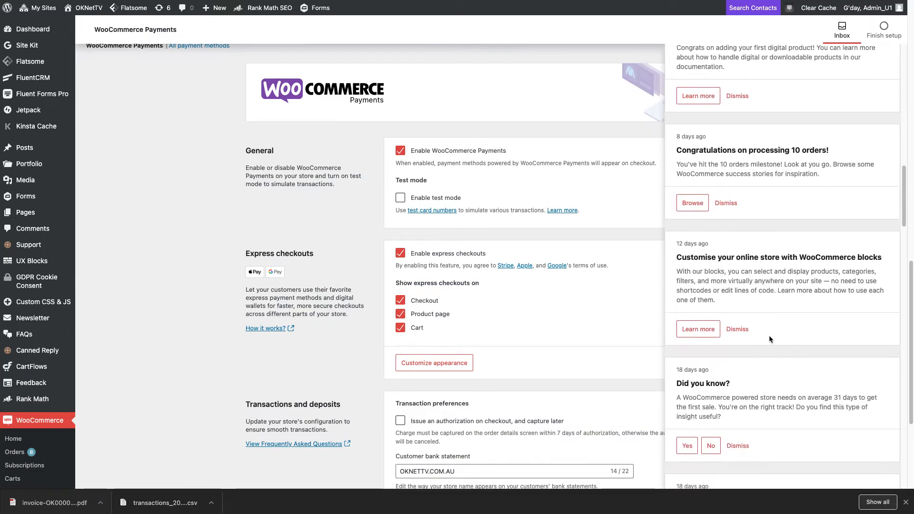
pyautogui.scroll(-3)
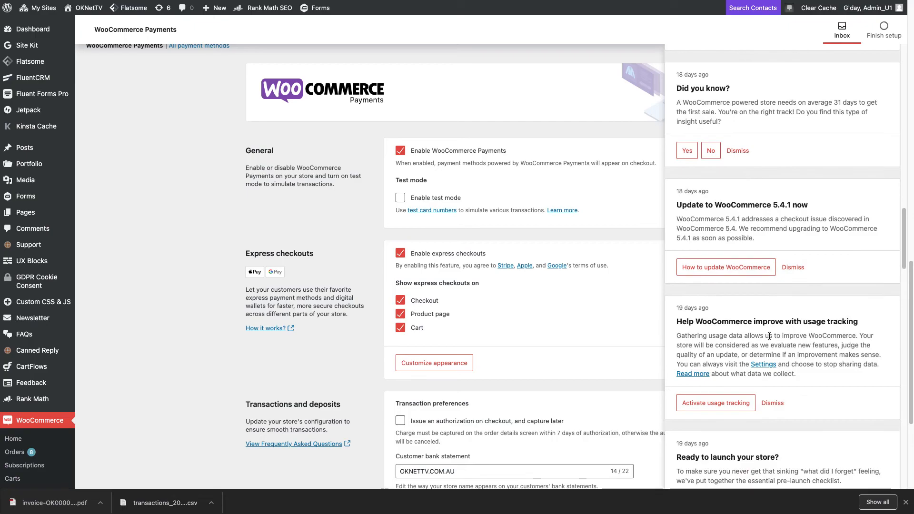
pyautogui.scroll(3)
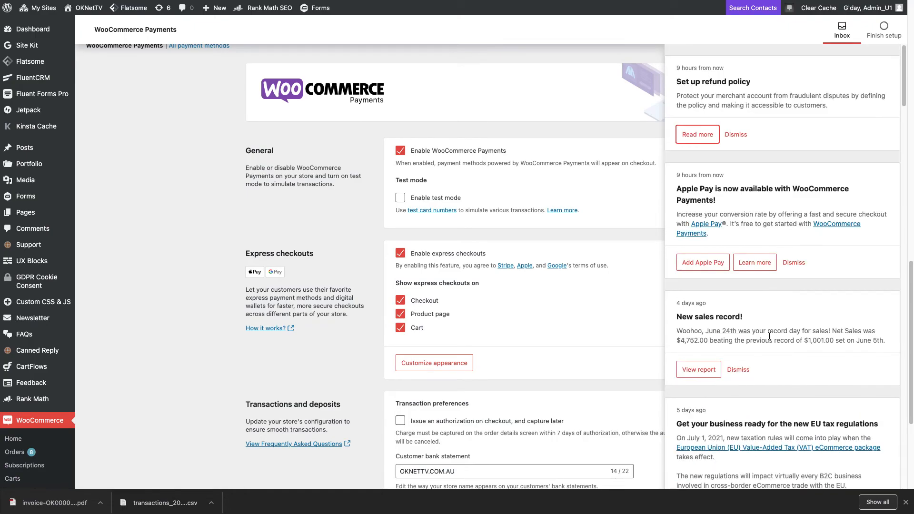
# - Read more on the 'Set up refund policy' message to reach the WooCommerce Refunds docs
pyautogui.click(697, 134)
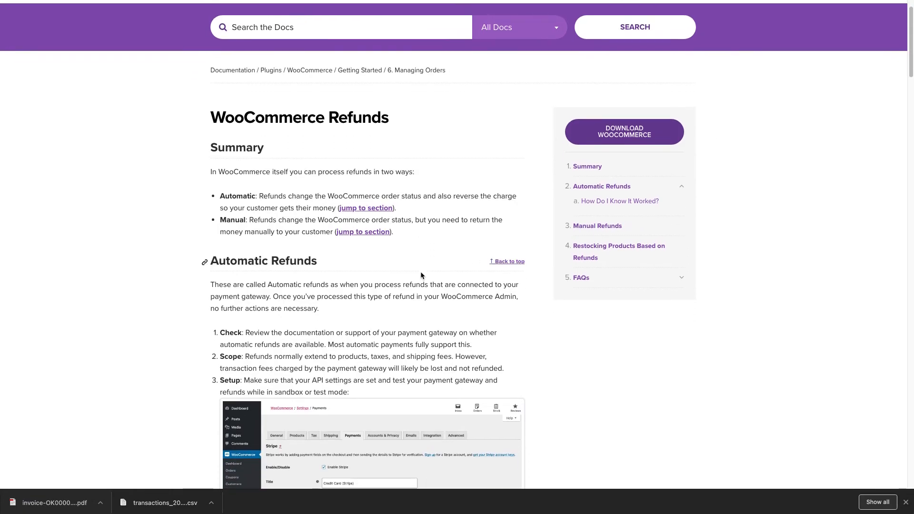
pyautogui.scroll(-3)
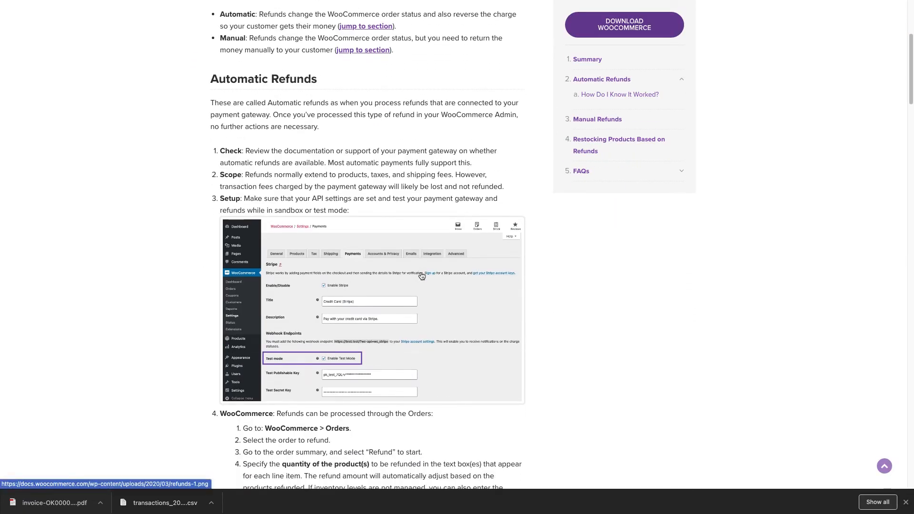
pyautogui.scroll(-3)
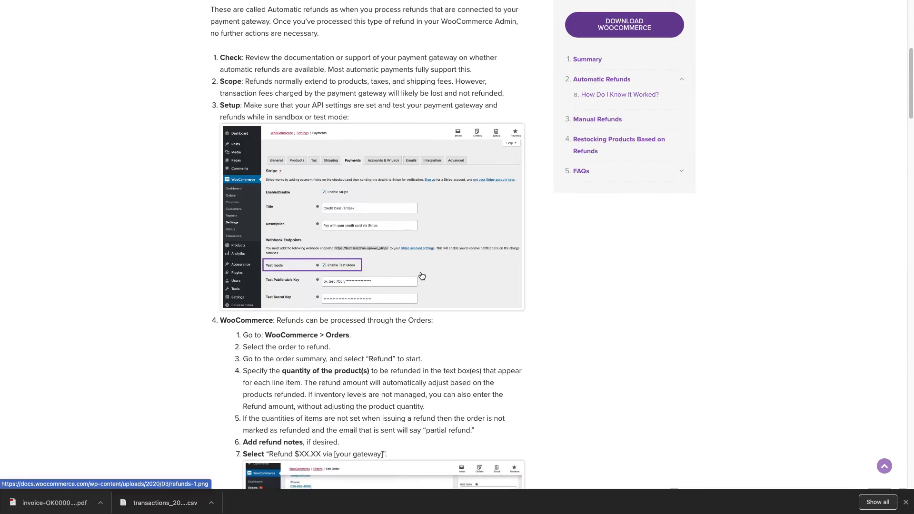
pyautogui.scroll(-3)
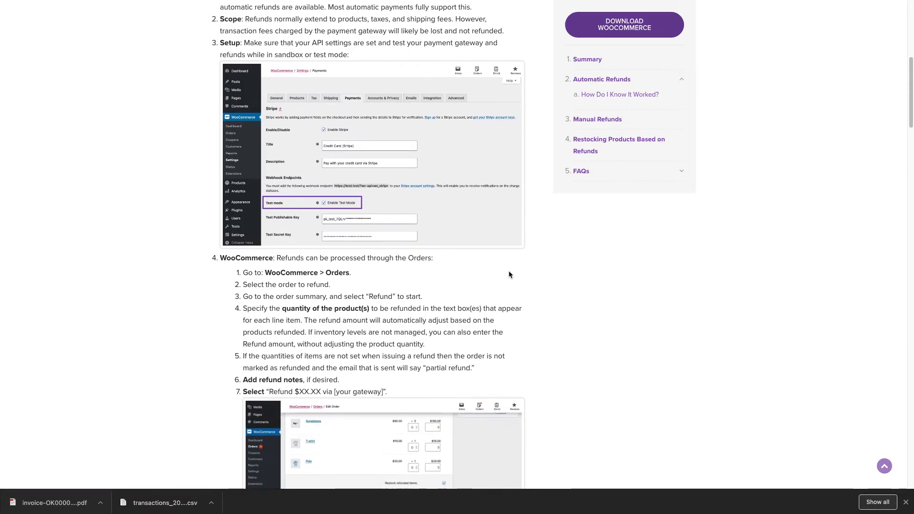
pyautogui.scroll(-3)
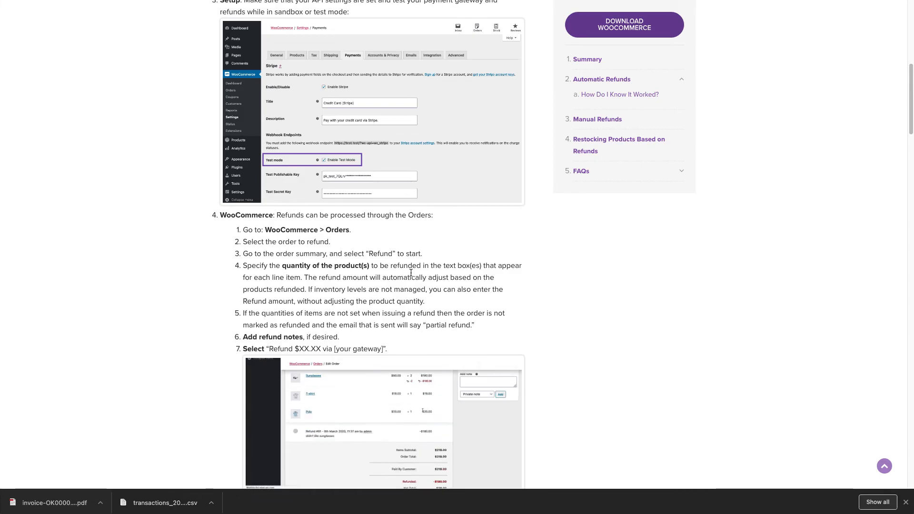
pyautogui.scroll(3)
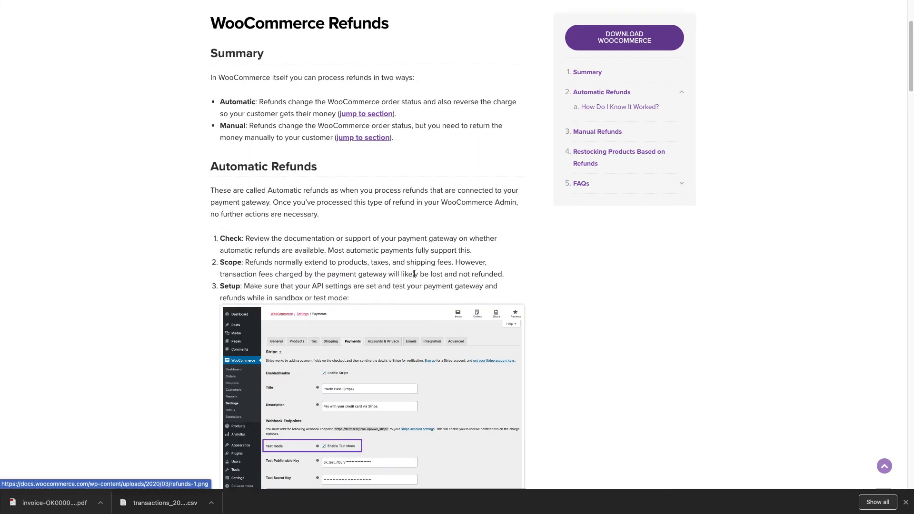
pyautogui.scroll(3)
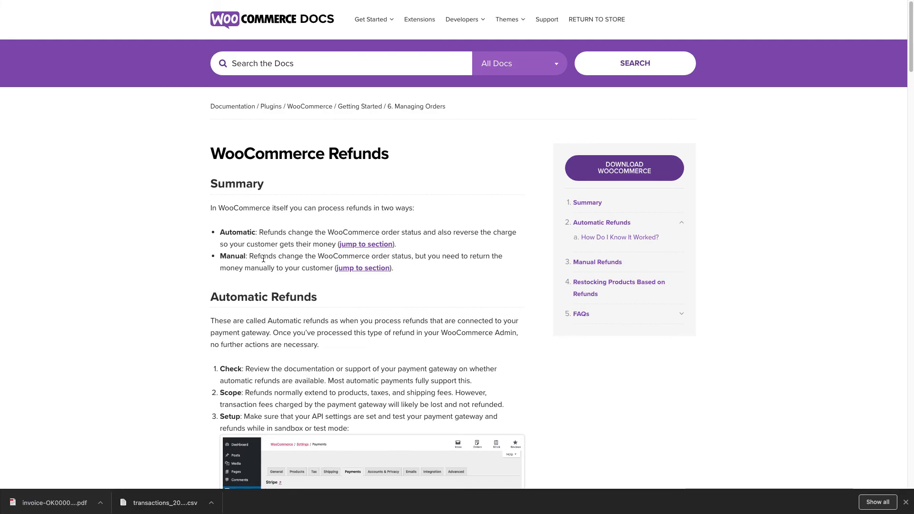
pyautogui.scroll(-3)
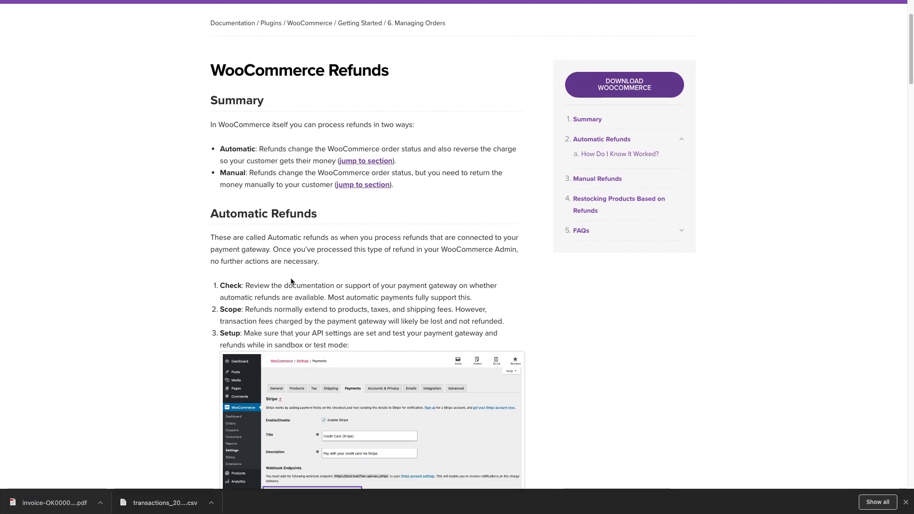
pyautogui.moveTo(298, 280)
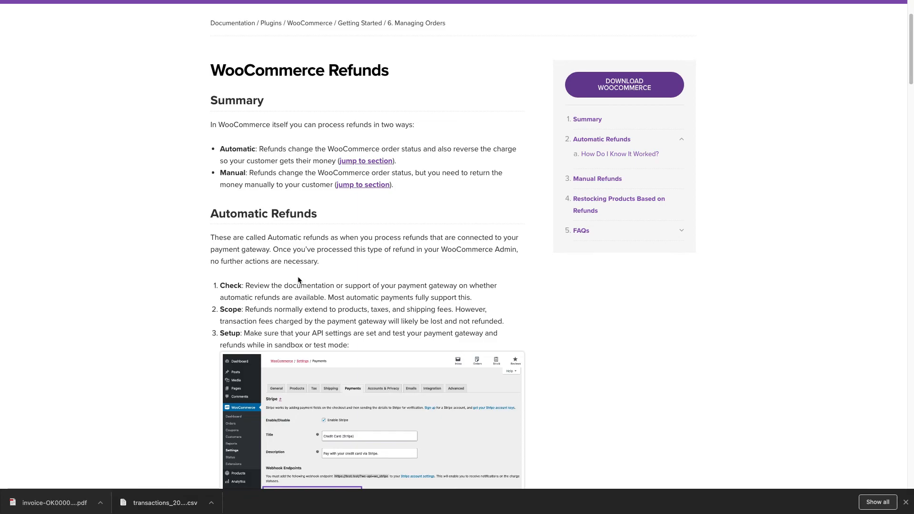
pyautogui.moveTo(385, 263)
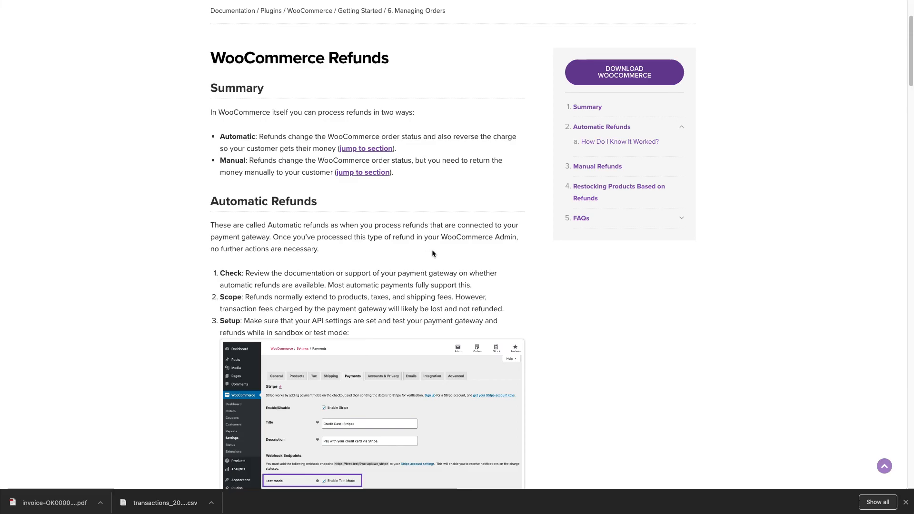
pyautogui.scroll(-3)
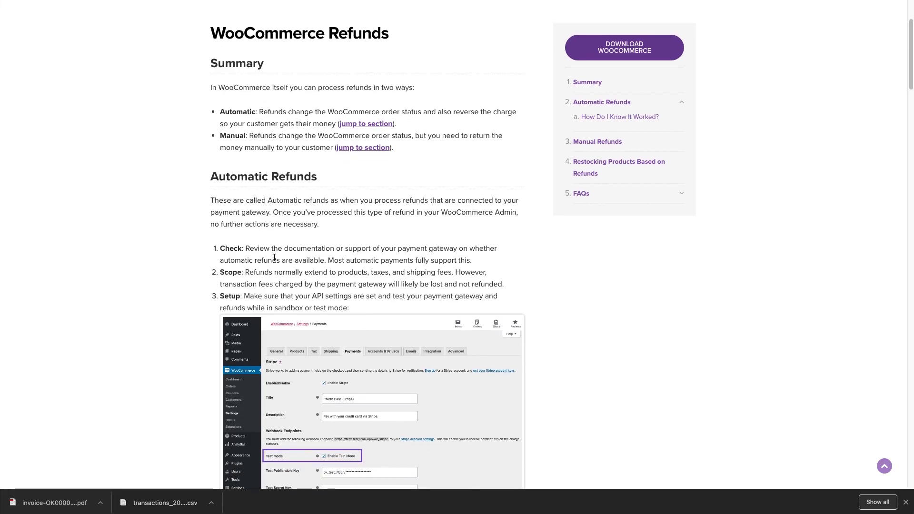
pyautogui.scroll(-3)
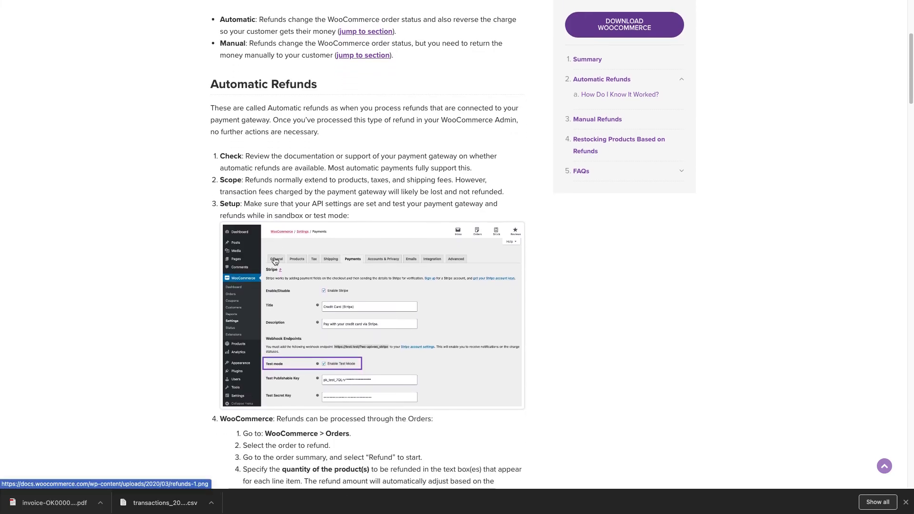
pyautogui.scroll(-3)
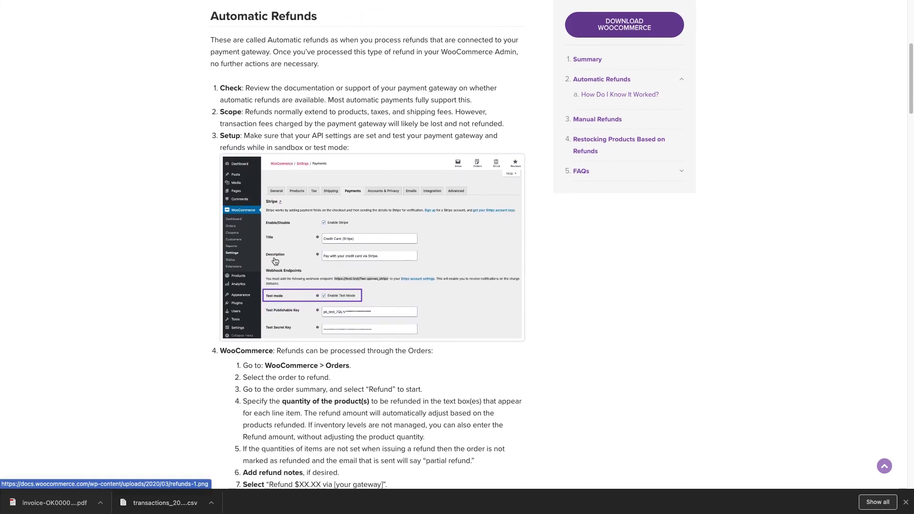
pyautogui.scroll(-3)
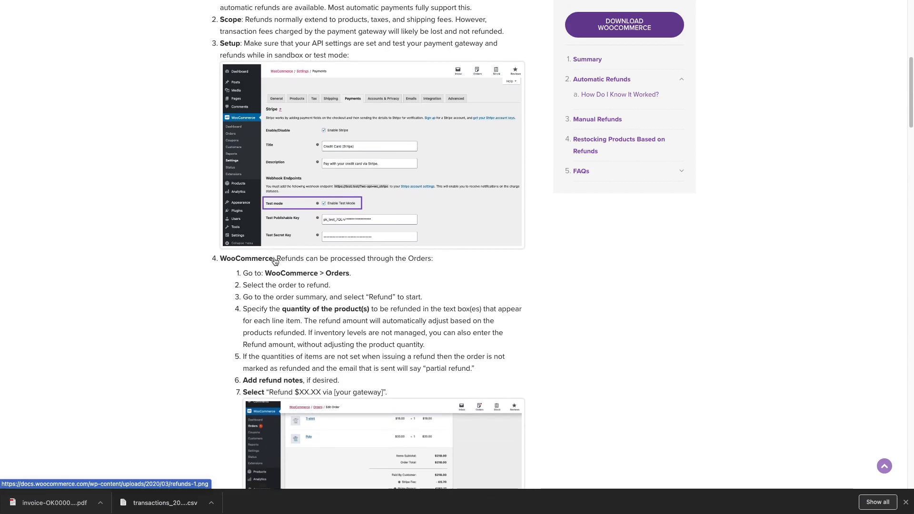
pyautogui.scroll(-3)
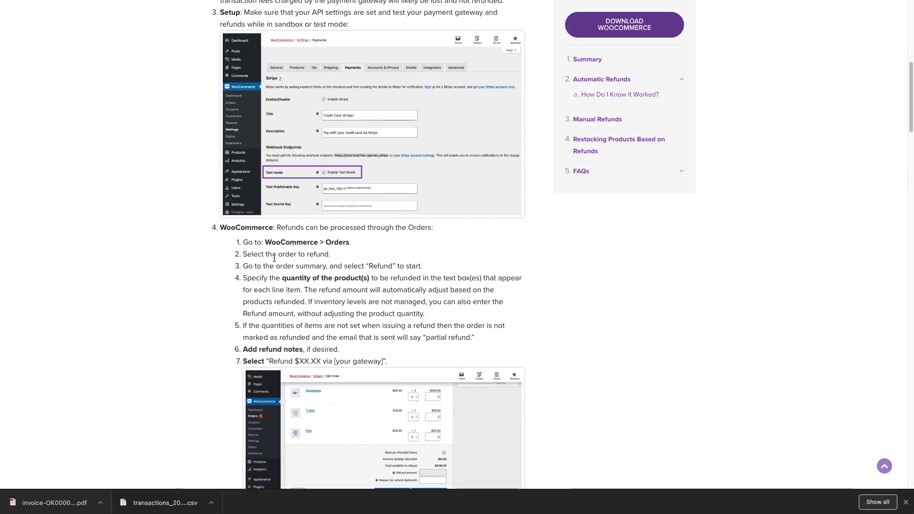